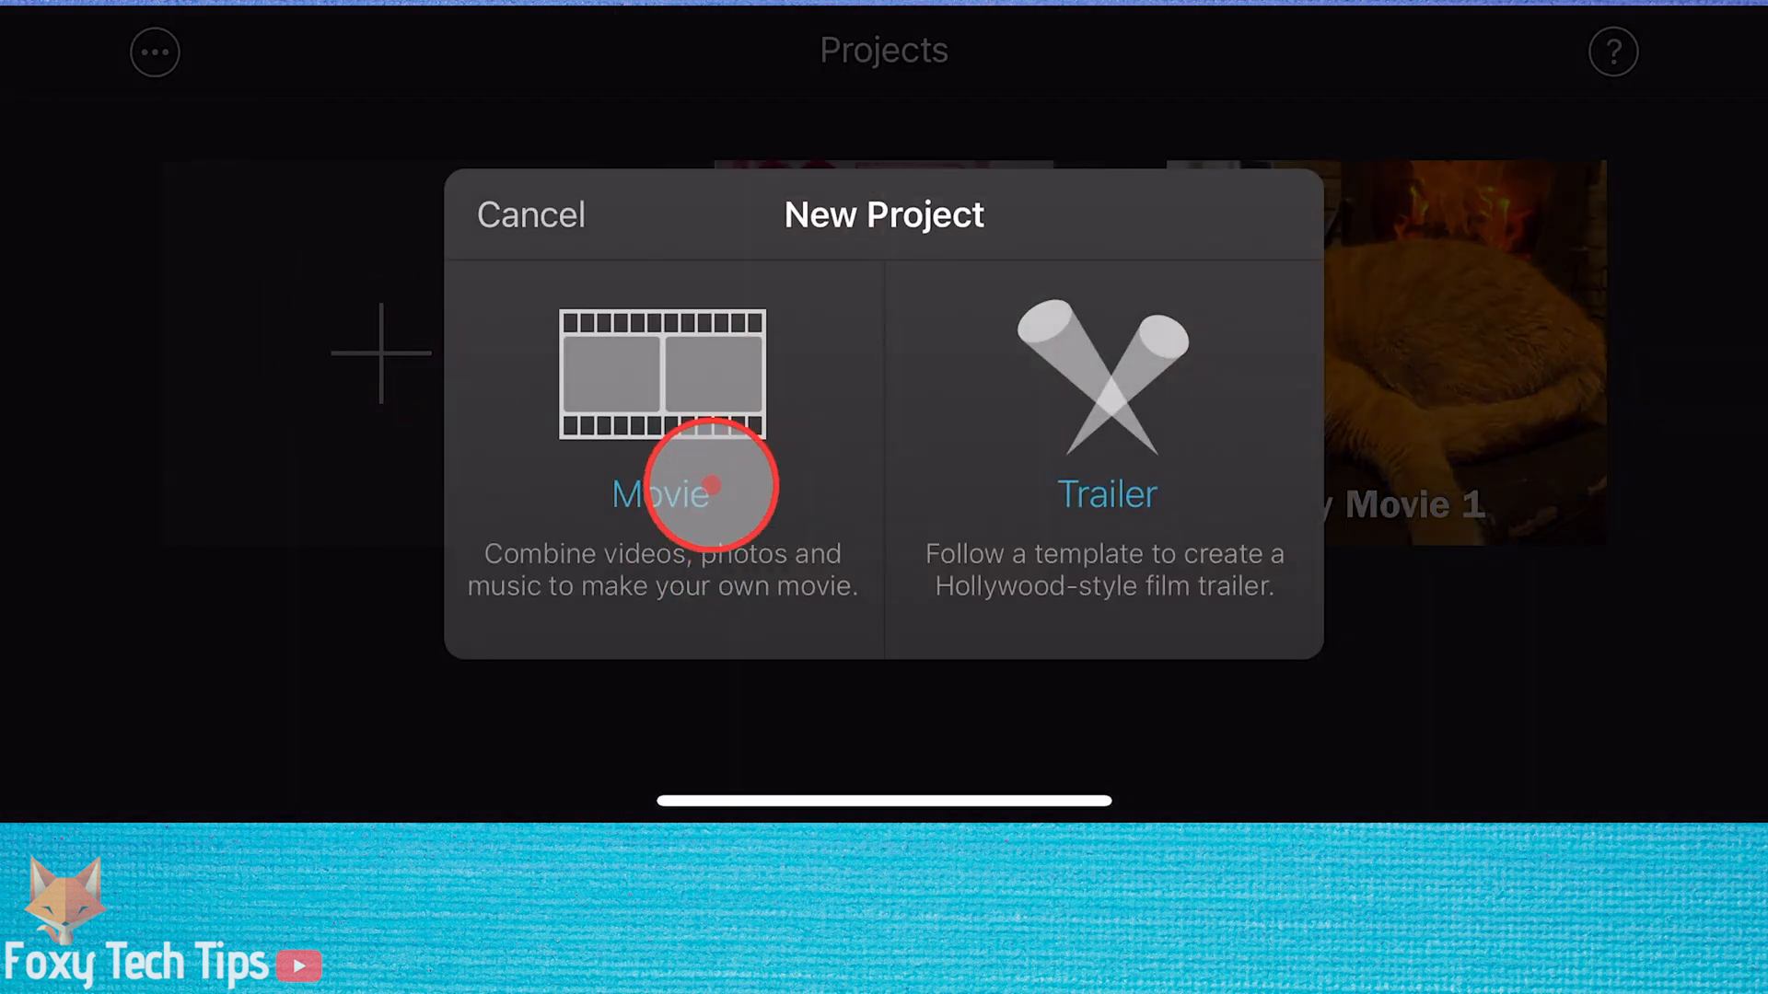
Step: Create a new Movie project from the 12-second mug clip in Moments
click(661, 493)
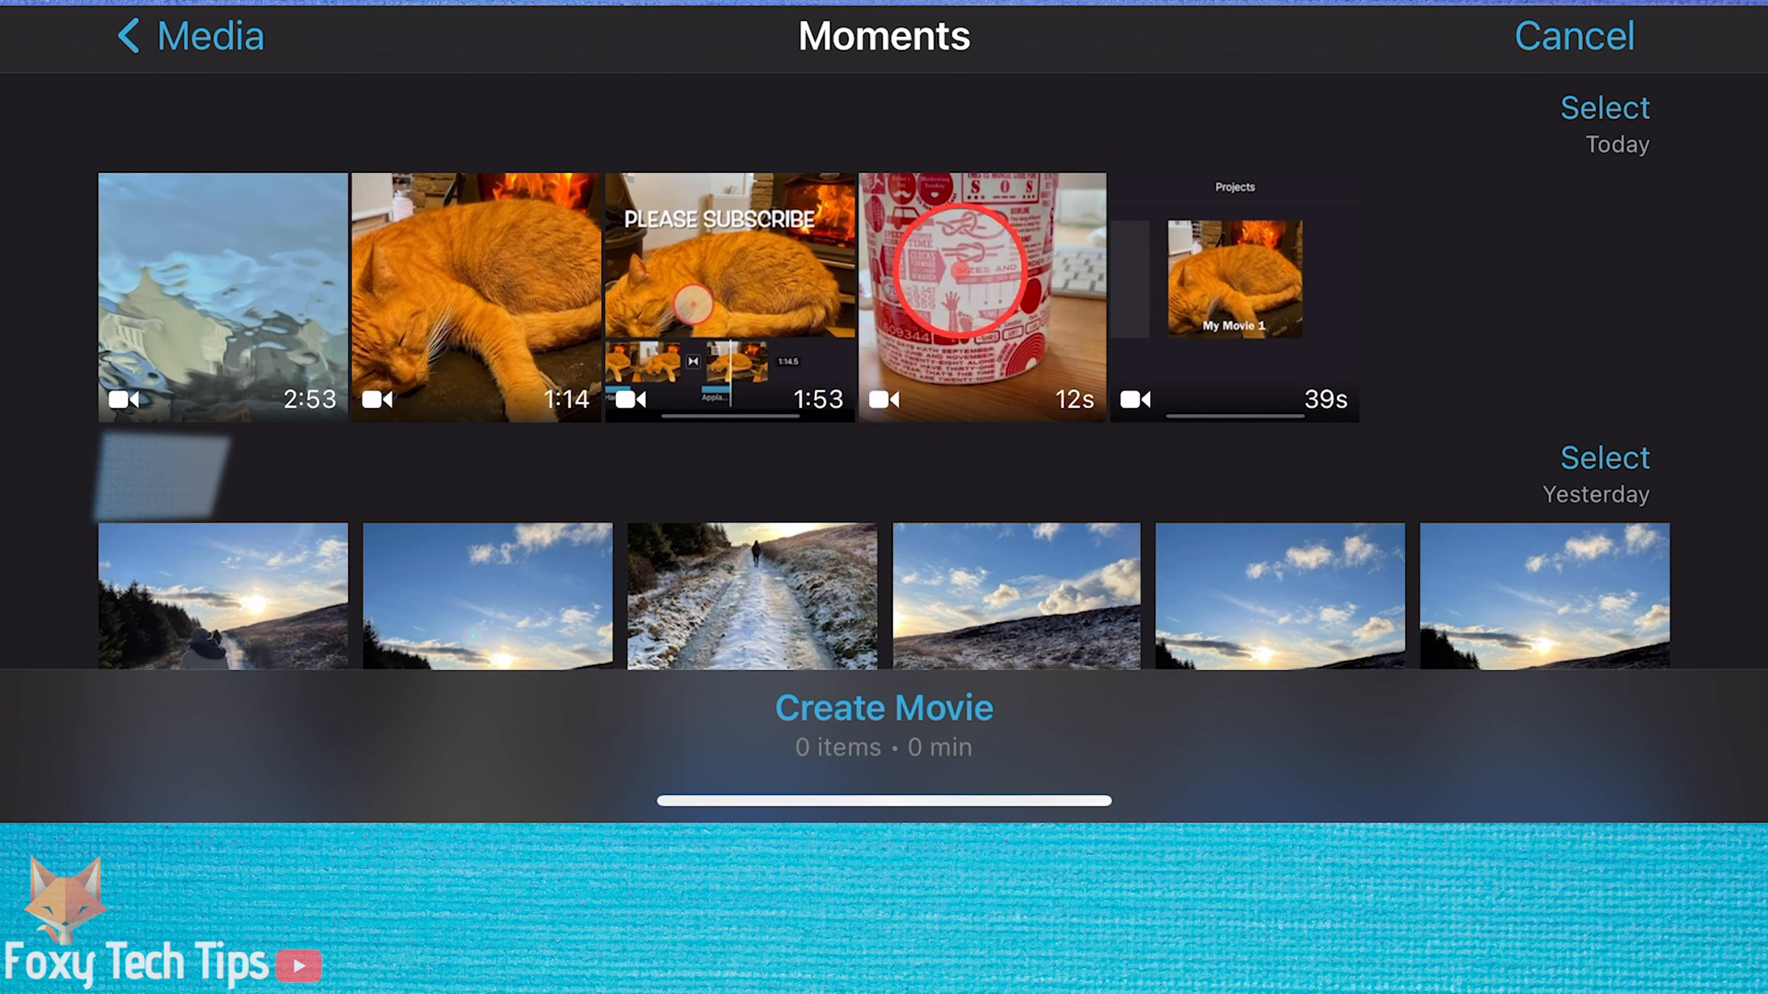
click(981, 295)
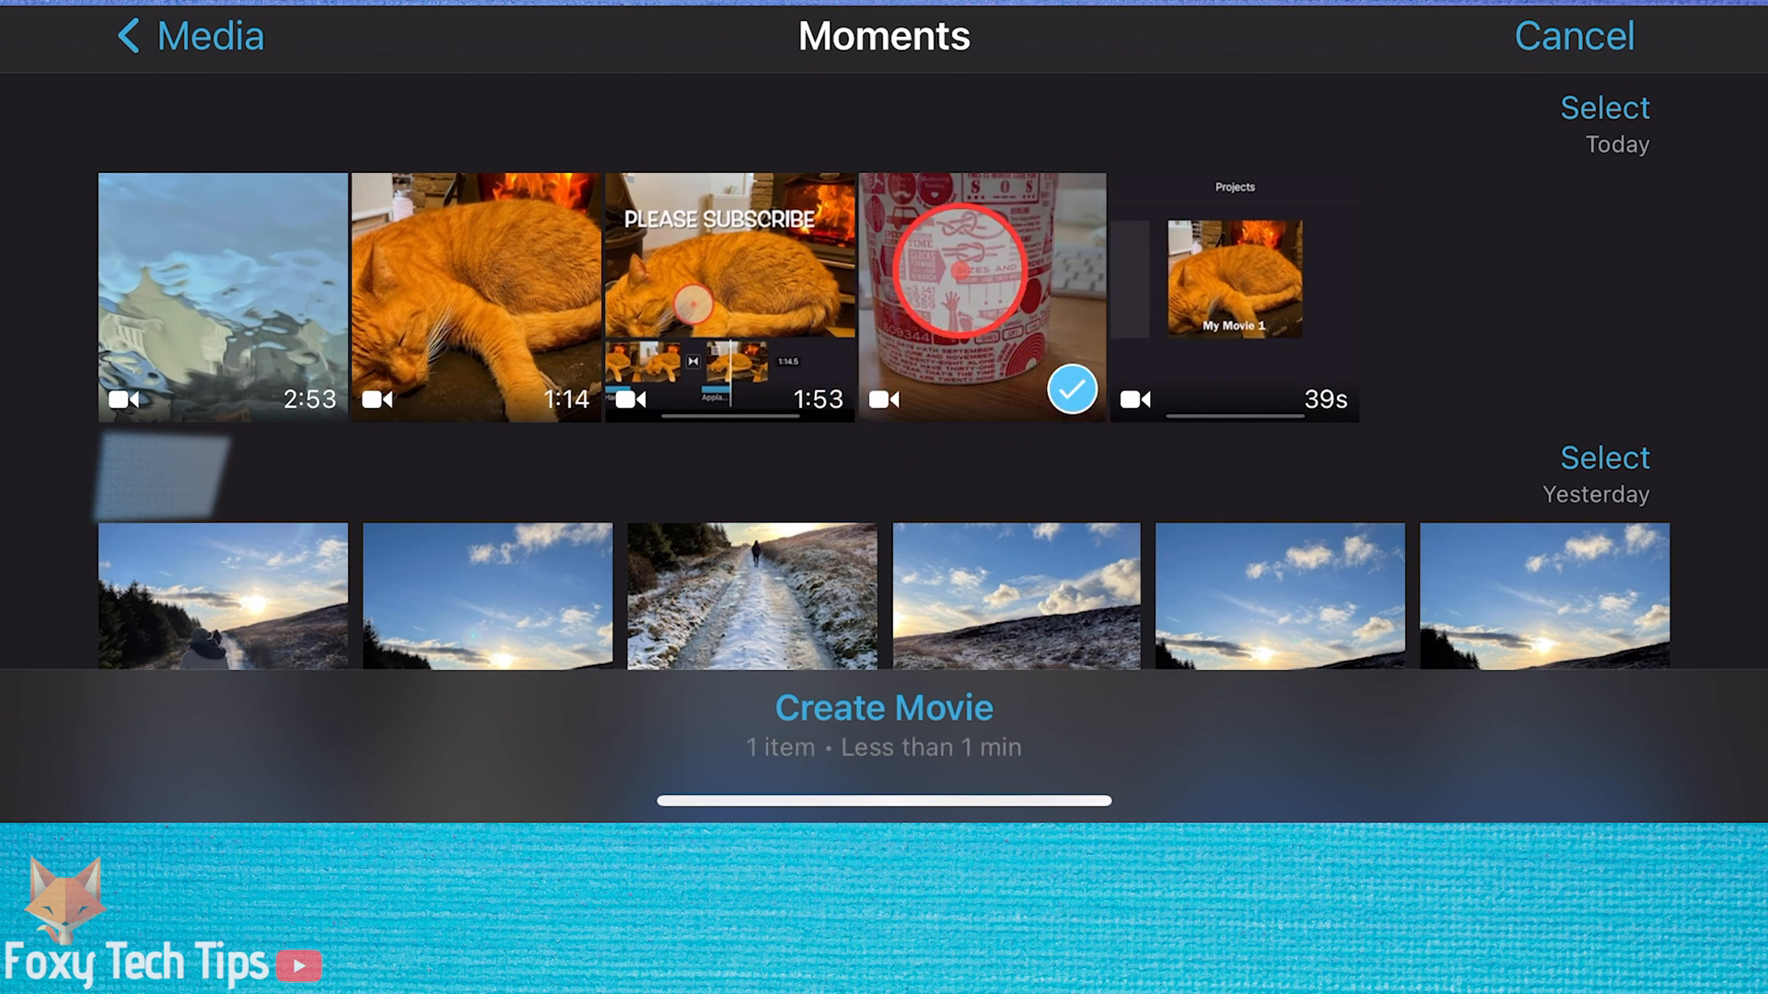
click(884, 707)
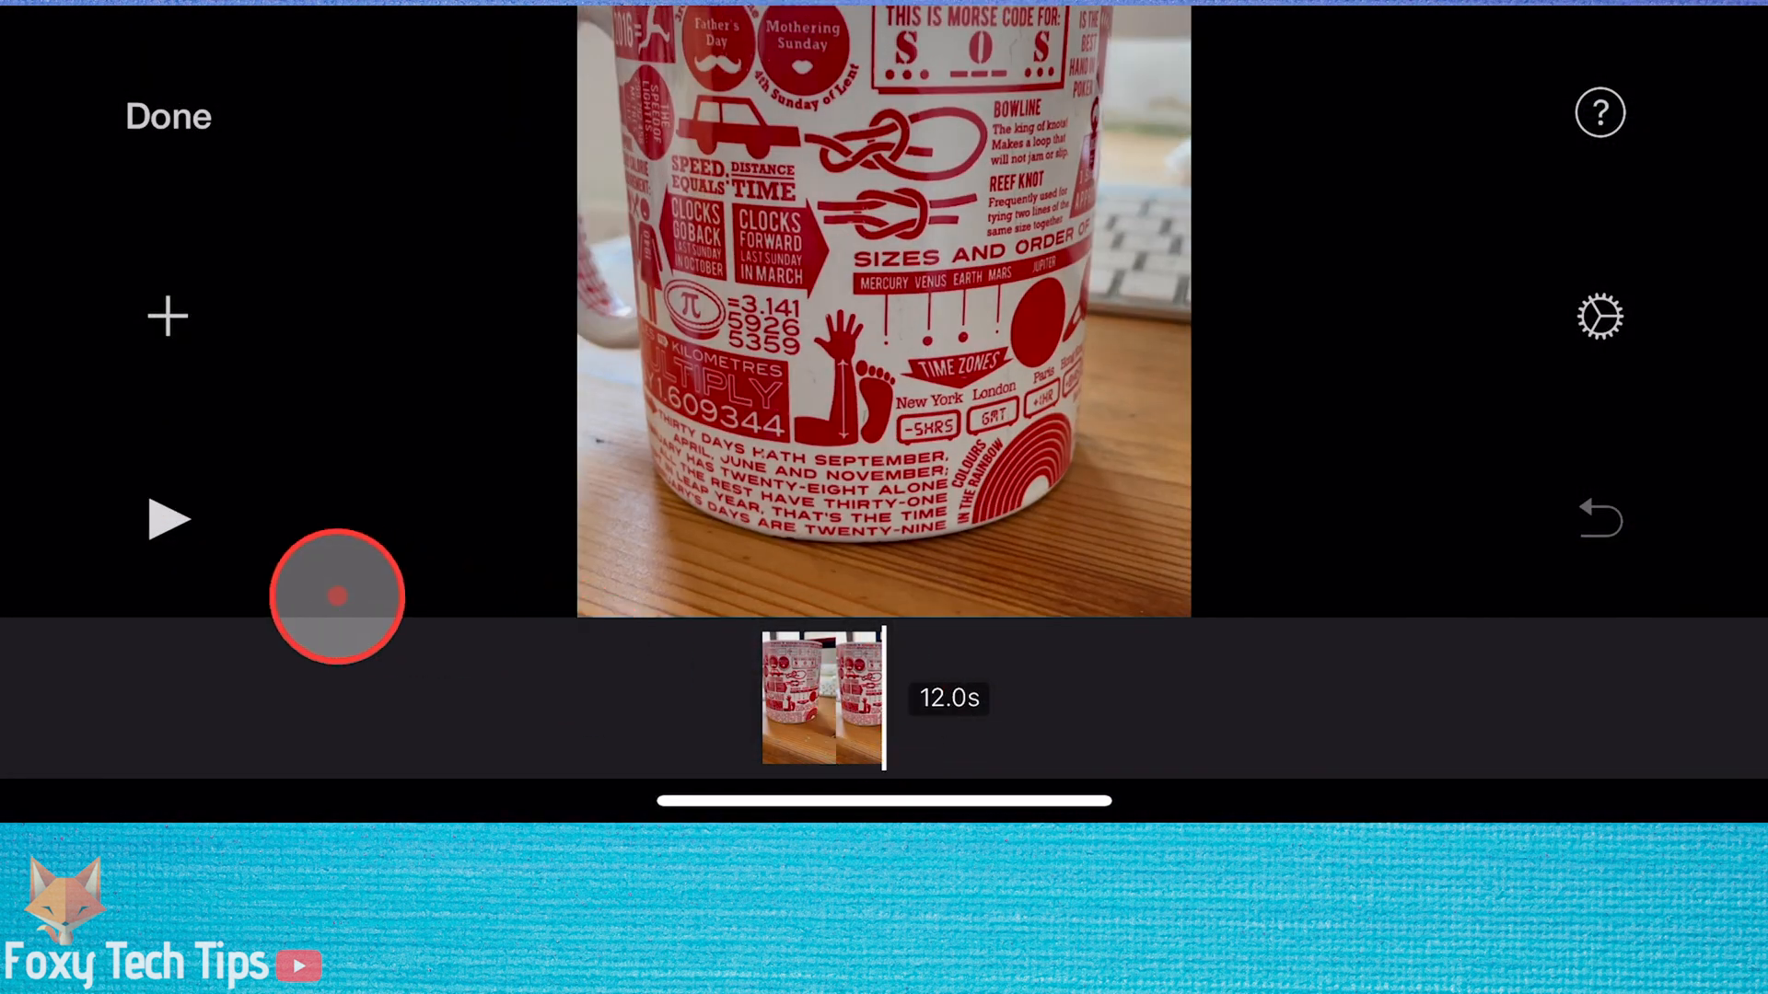
Step: Reframe the mug clip with the zoom magnifier to fit its full vertical frame, then play it
click(336, 595)
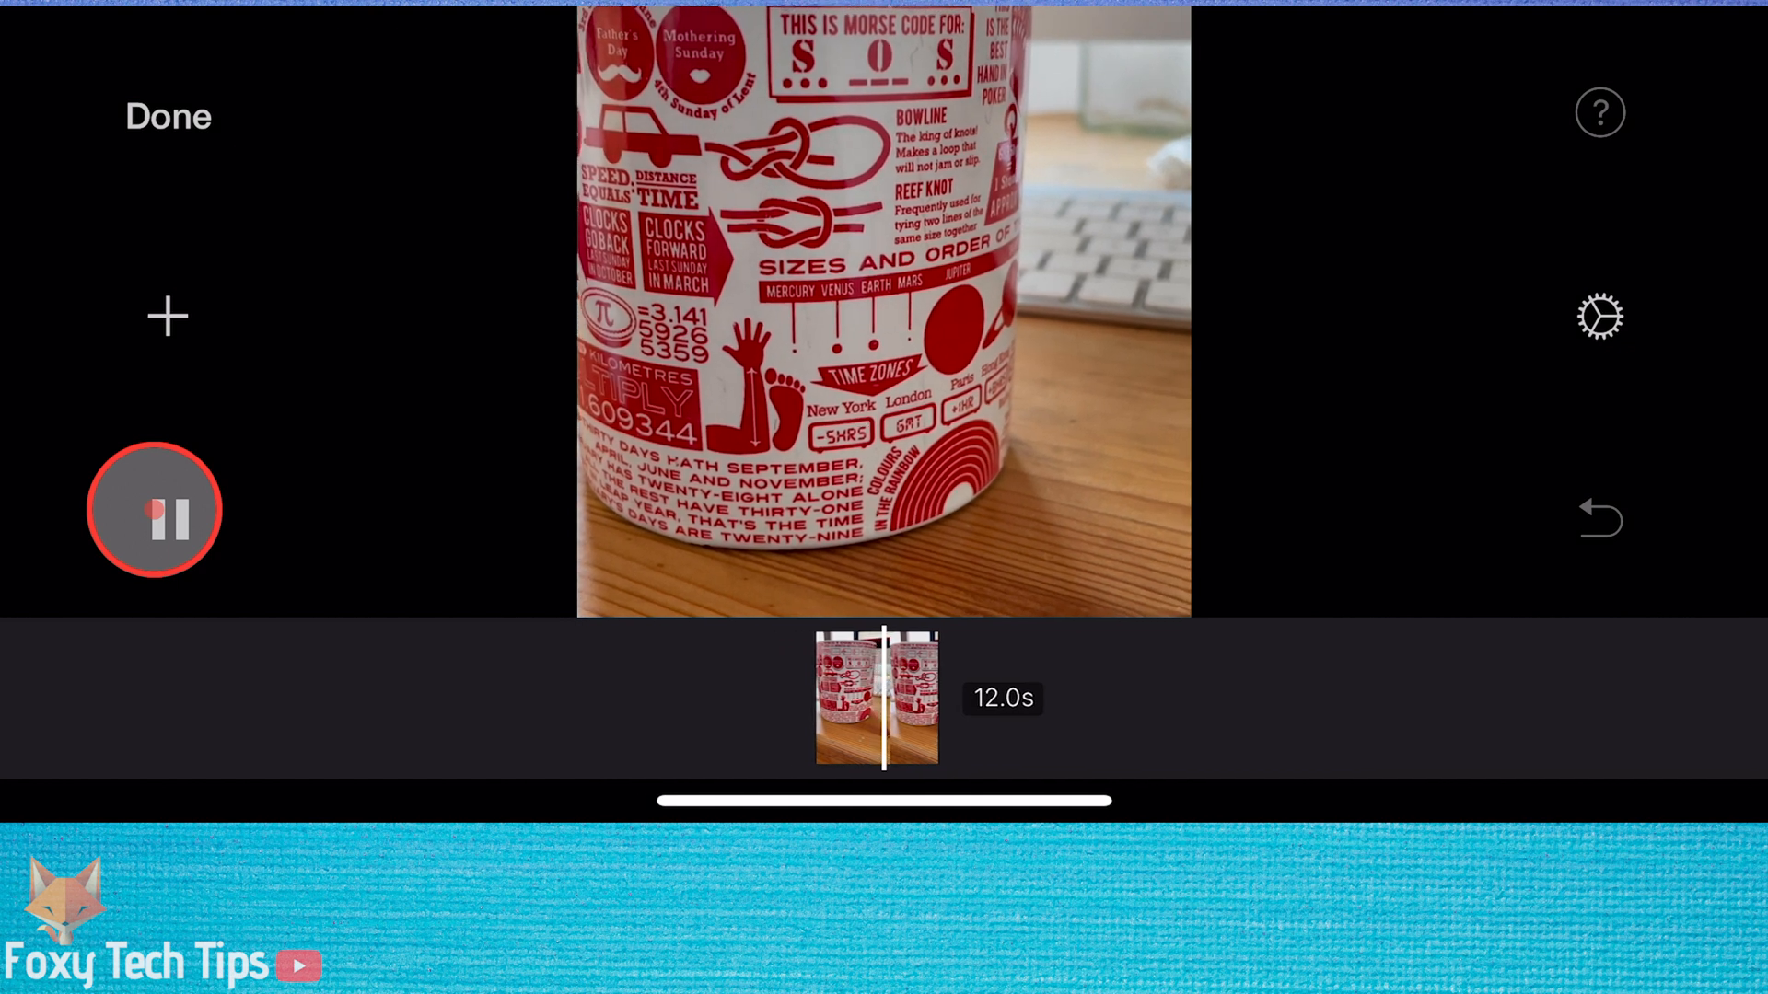
click(155, 510)
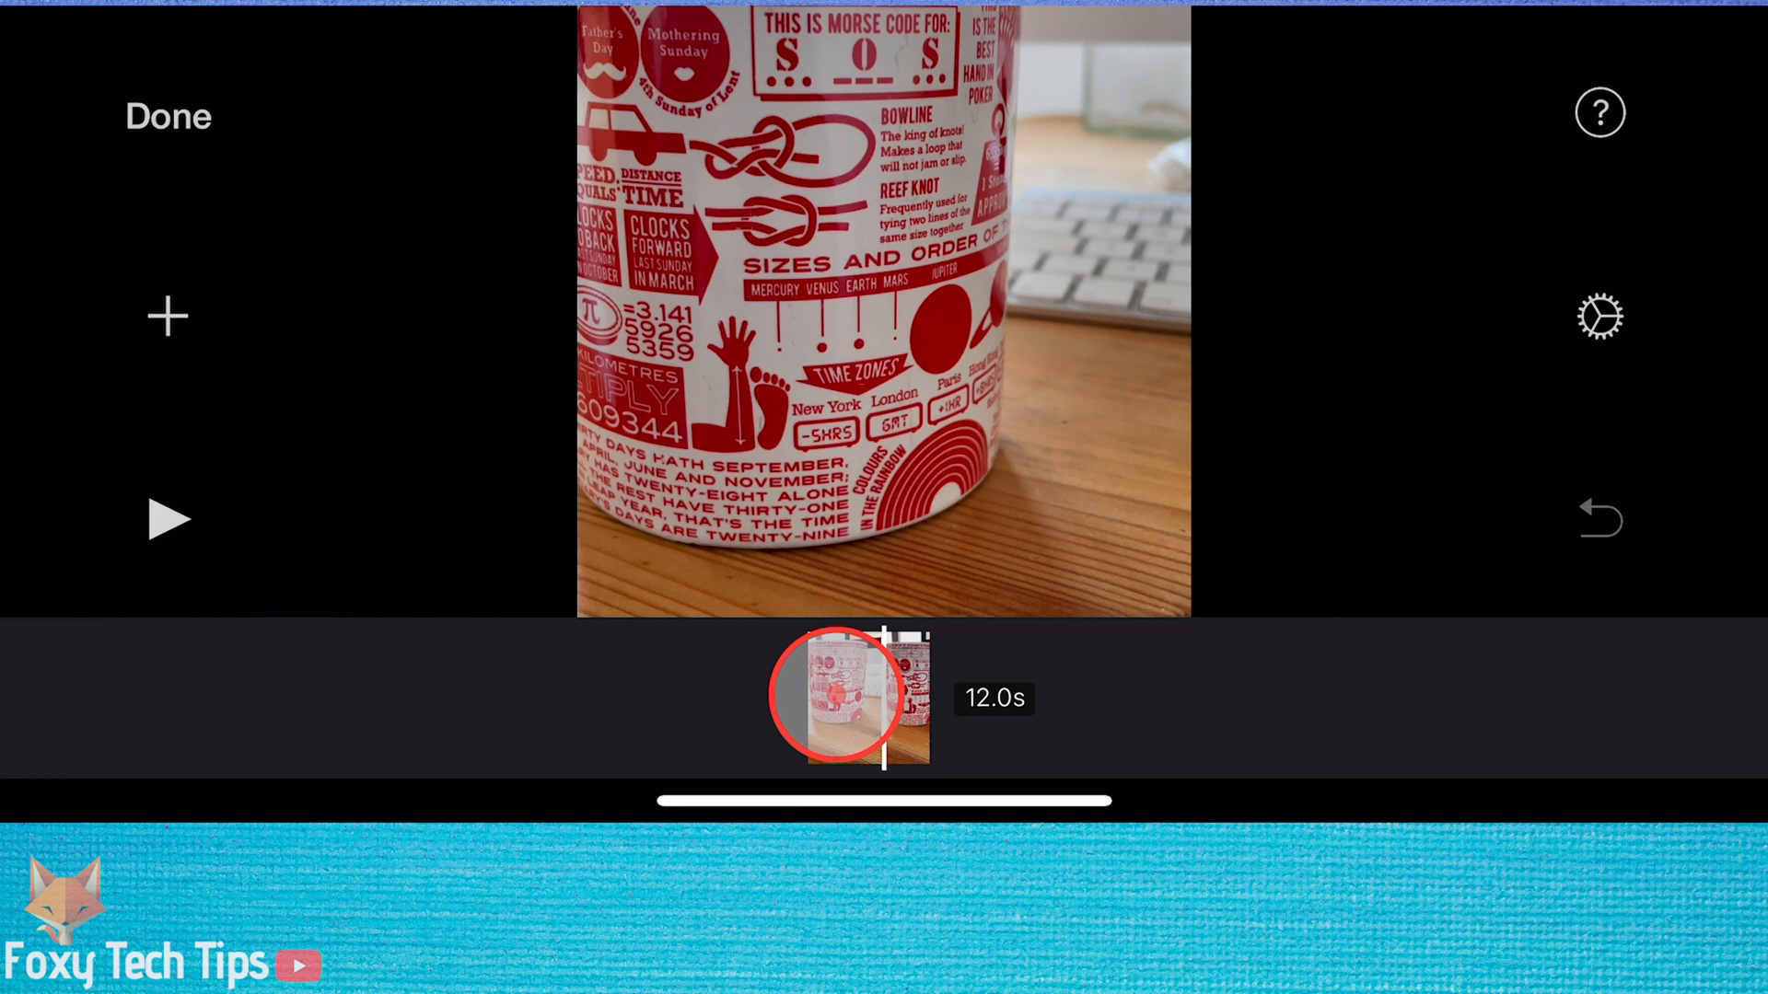
click(866, 696)
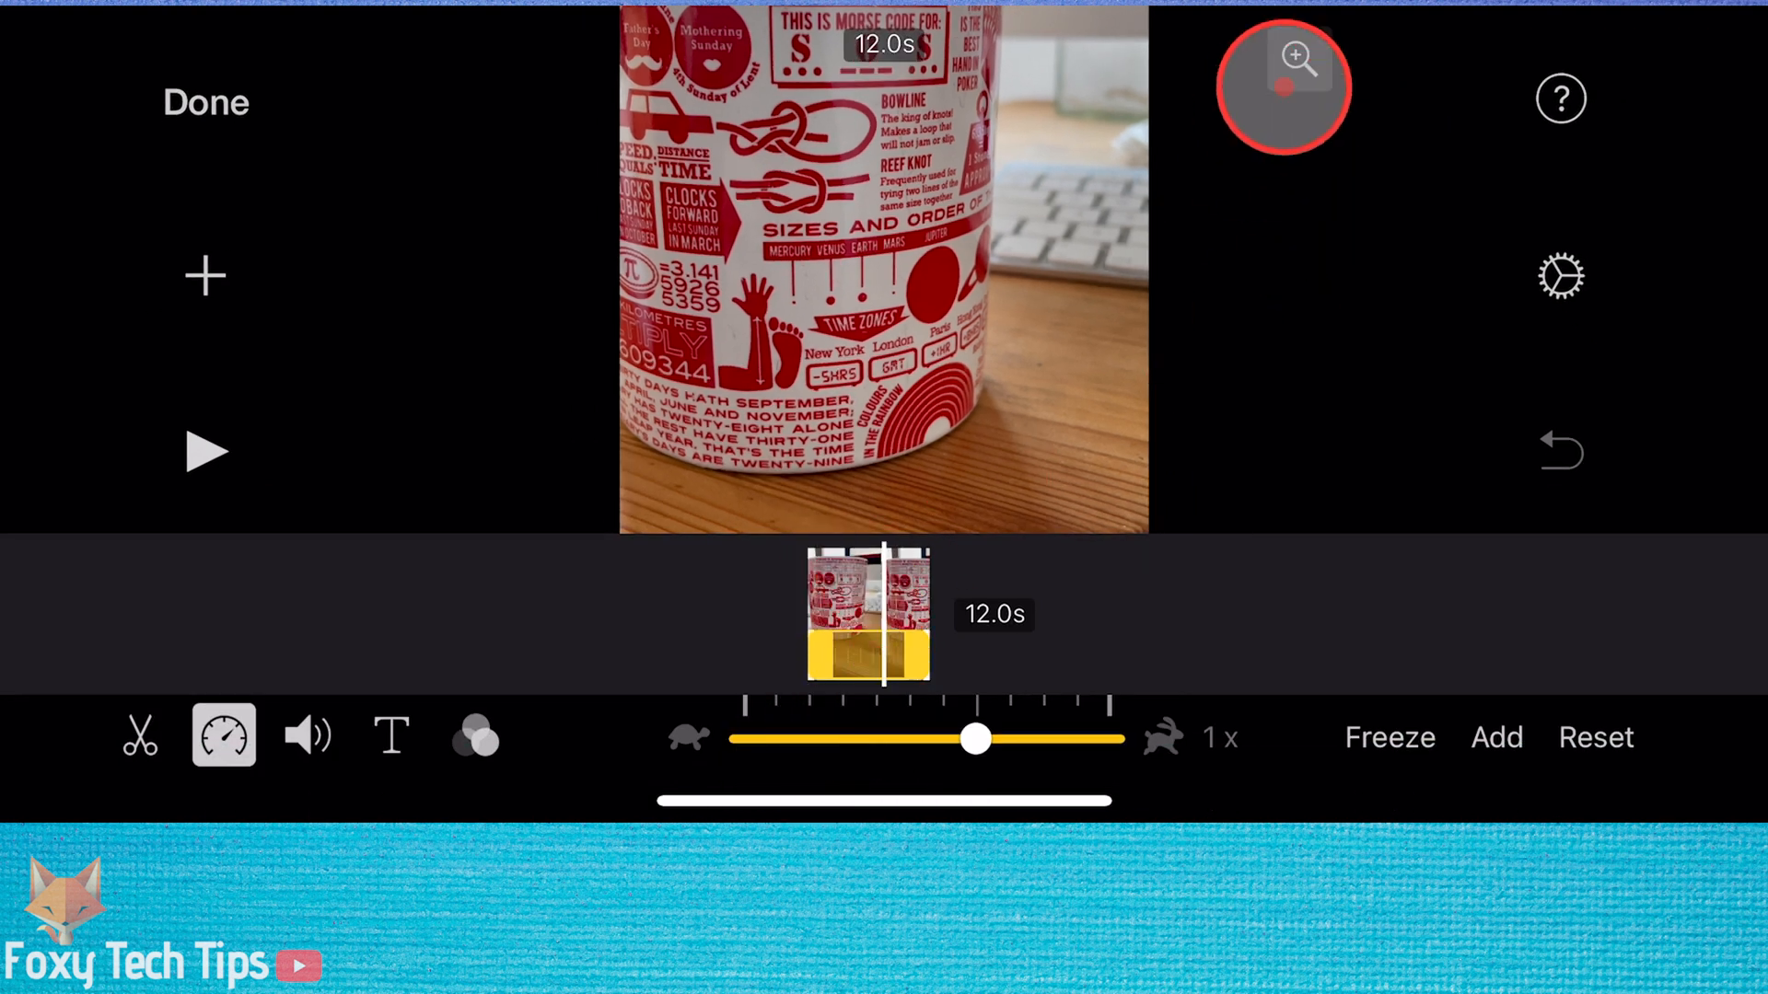
click(1295, 63)
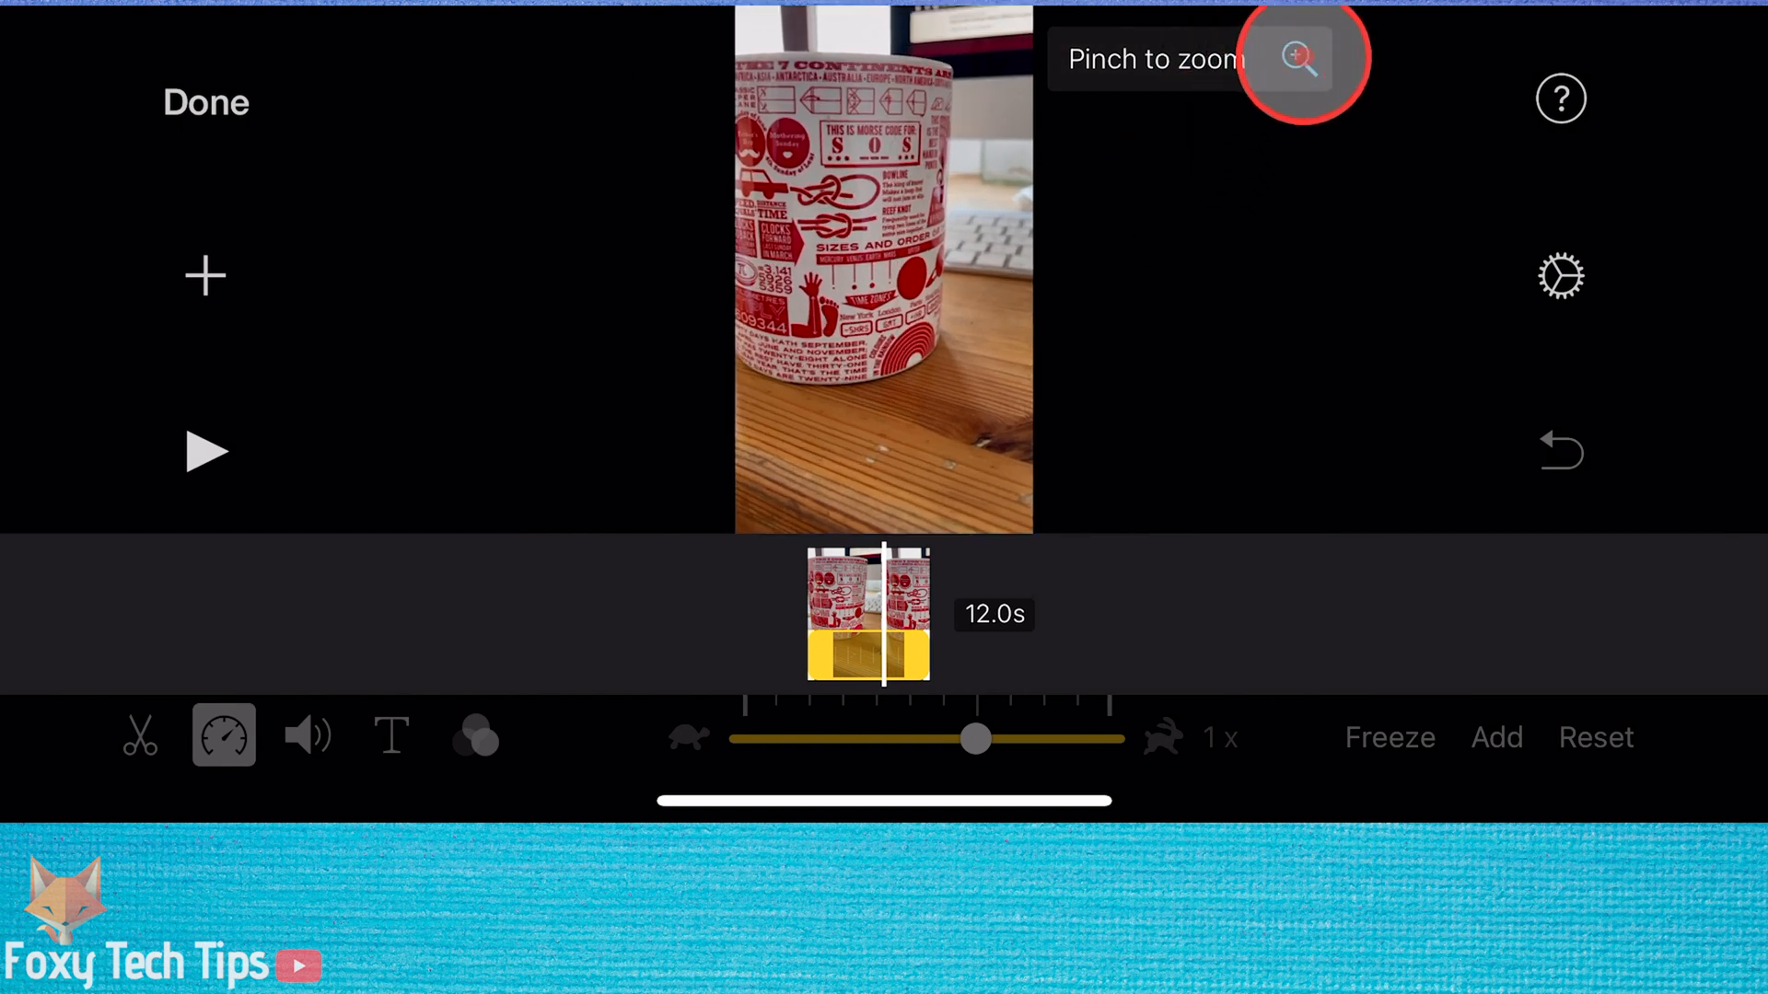
click(206, 451)
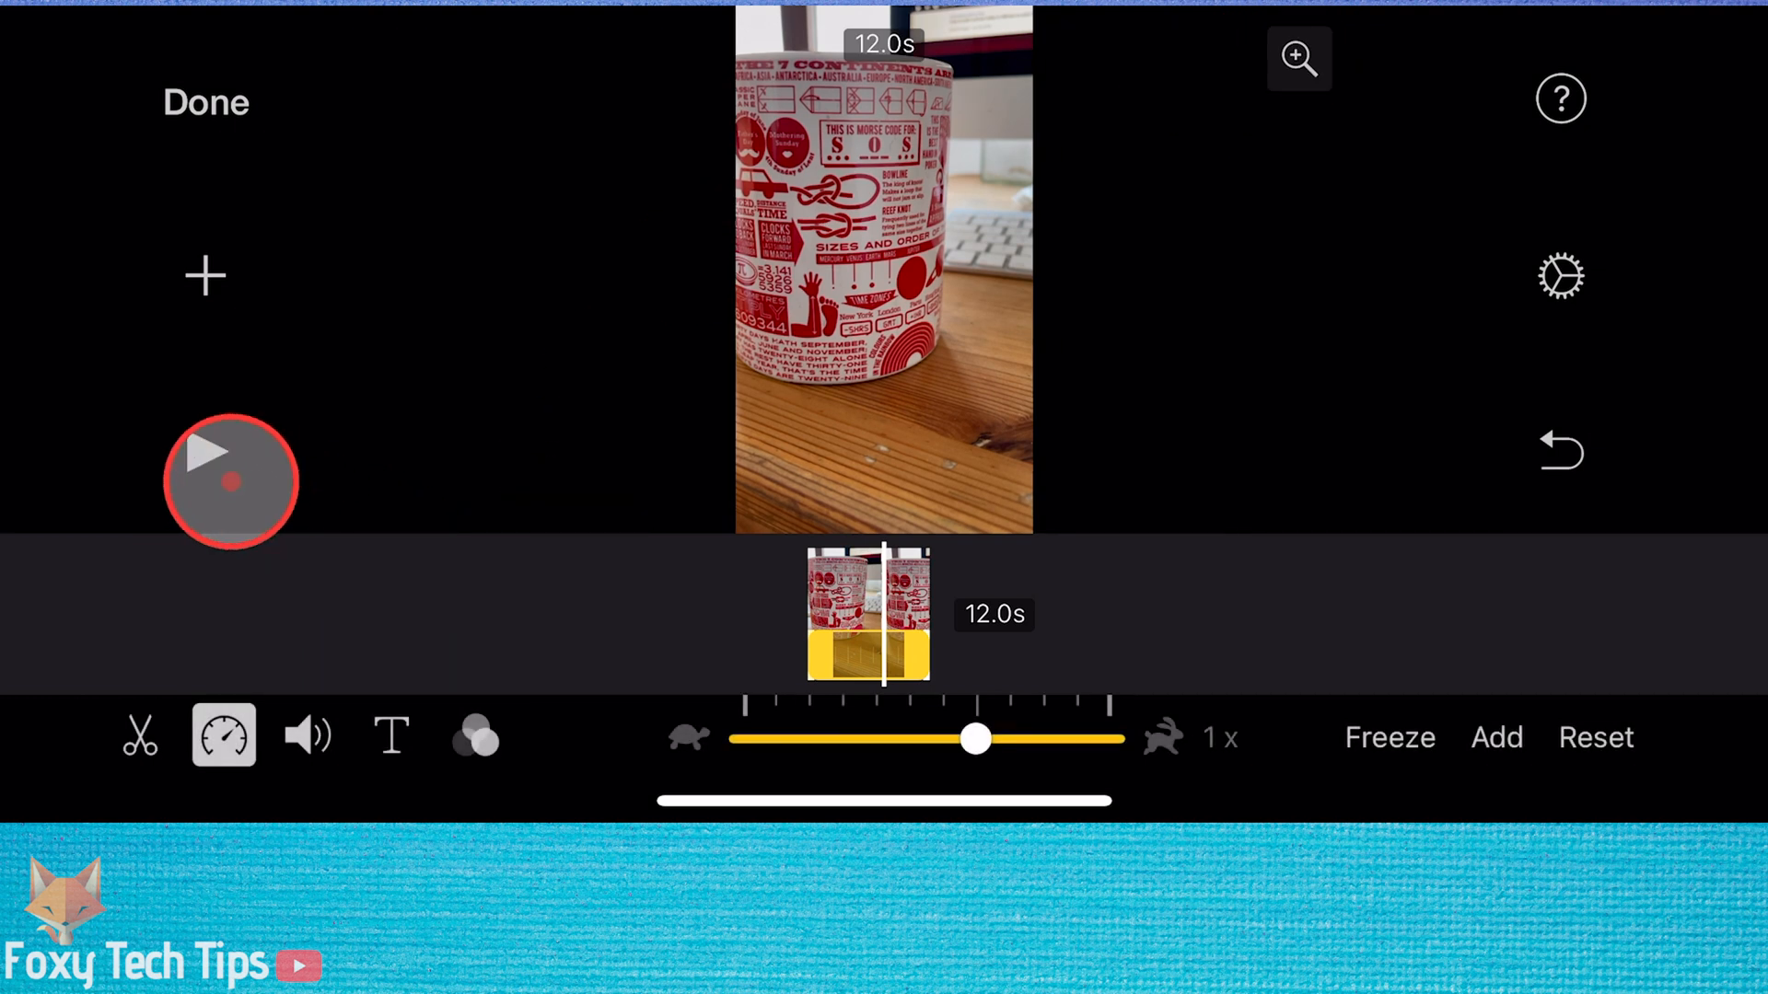
click(232, 481)
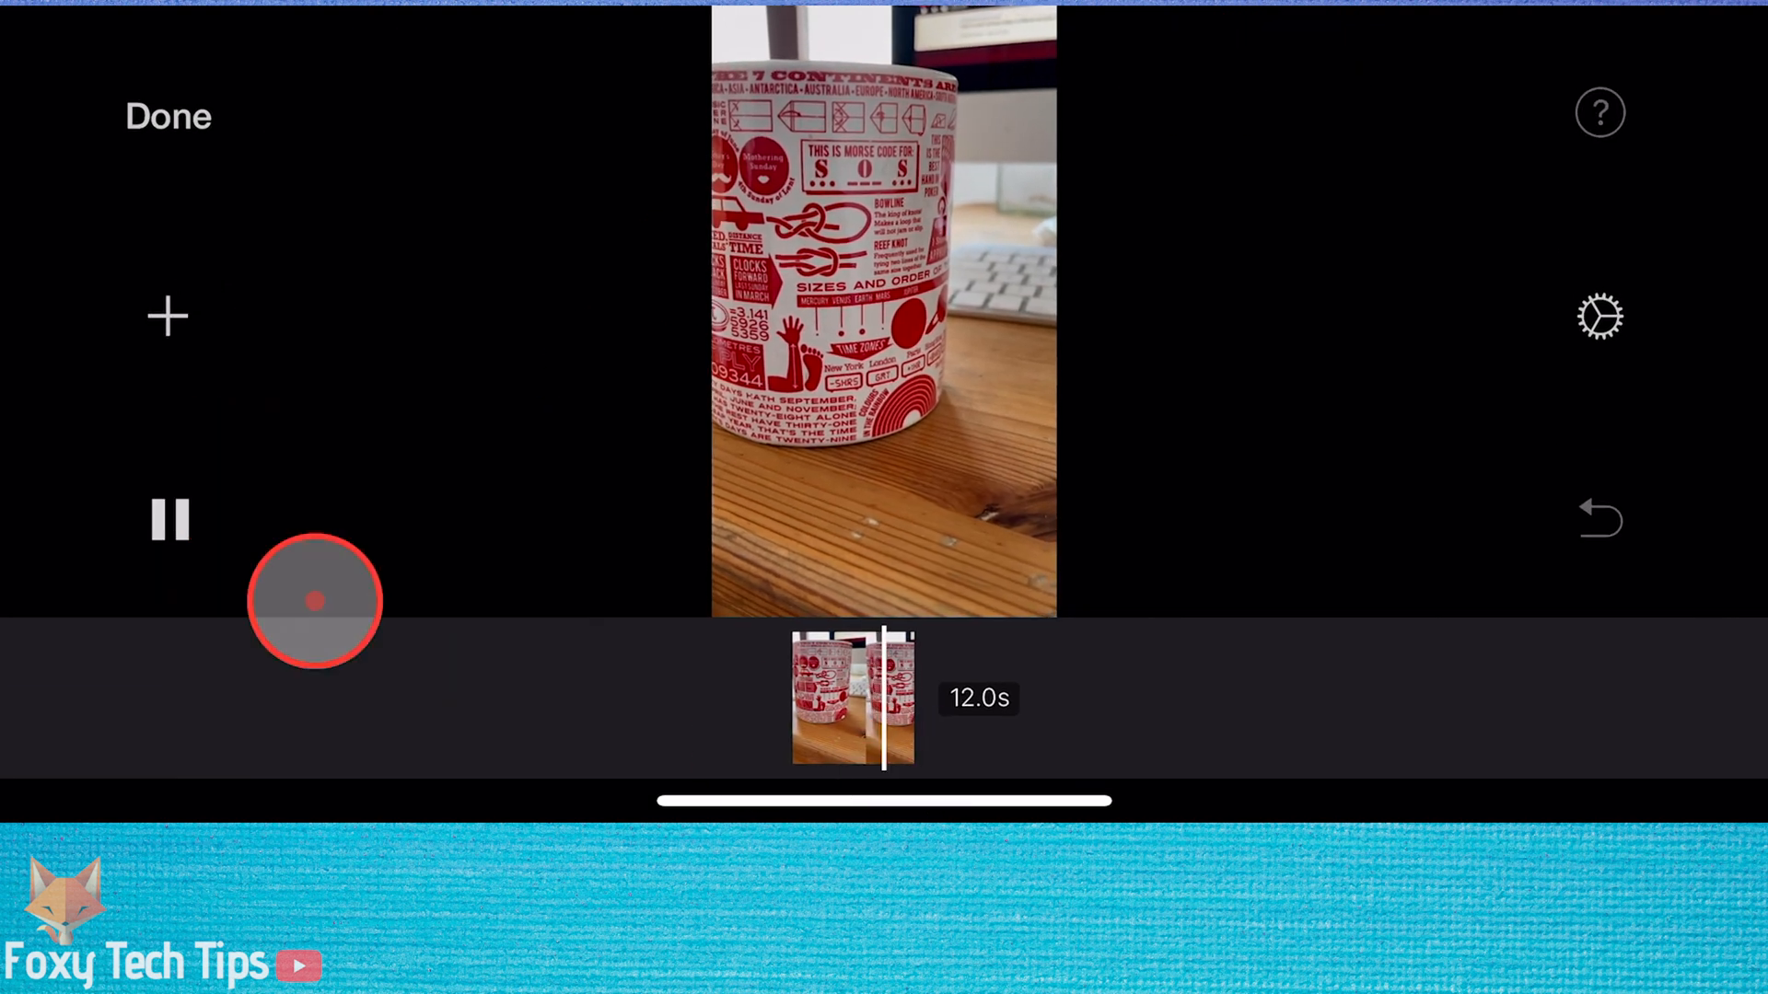
Step: Save My Movie 2 as a video to the photo library via Share > Save Video
click(167, 116)
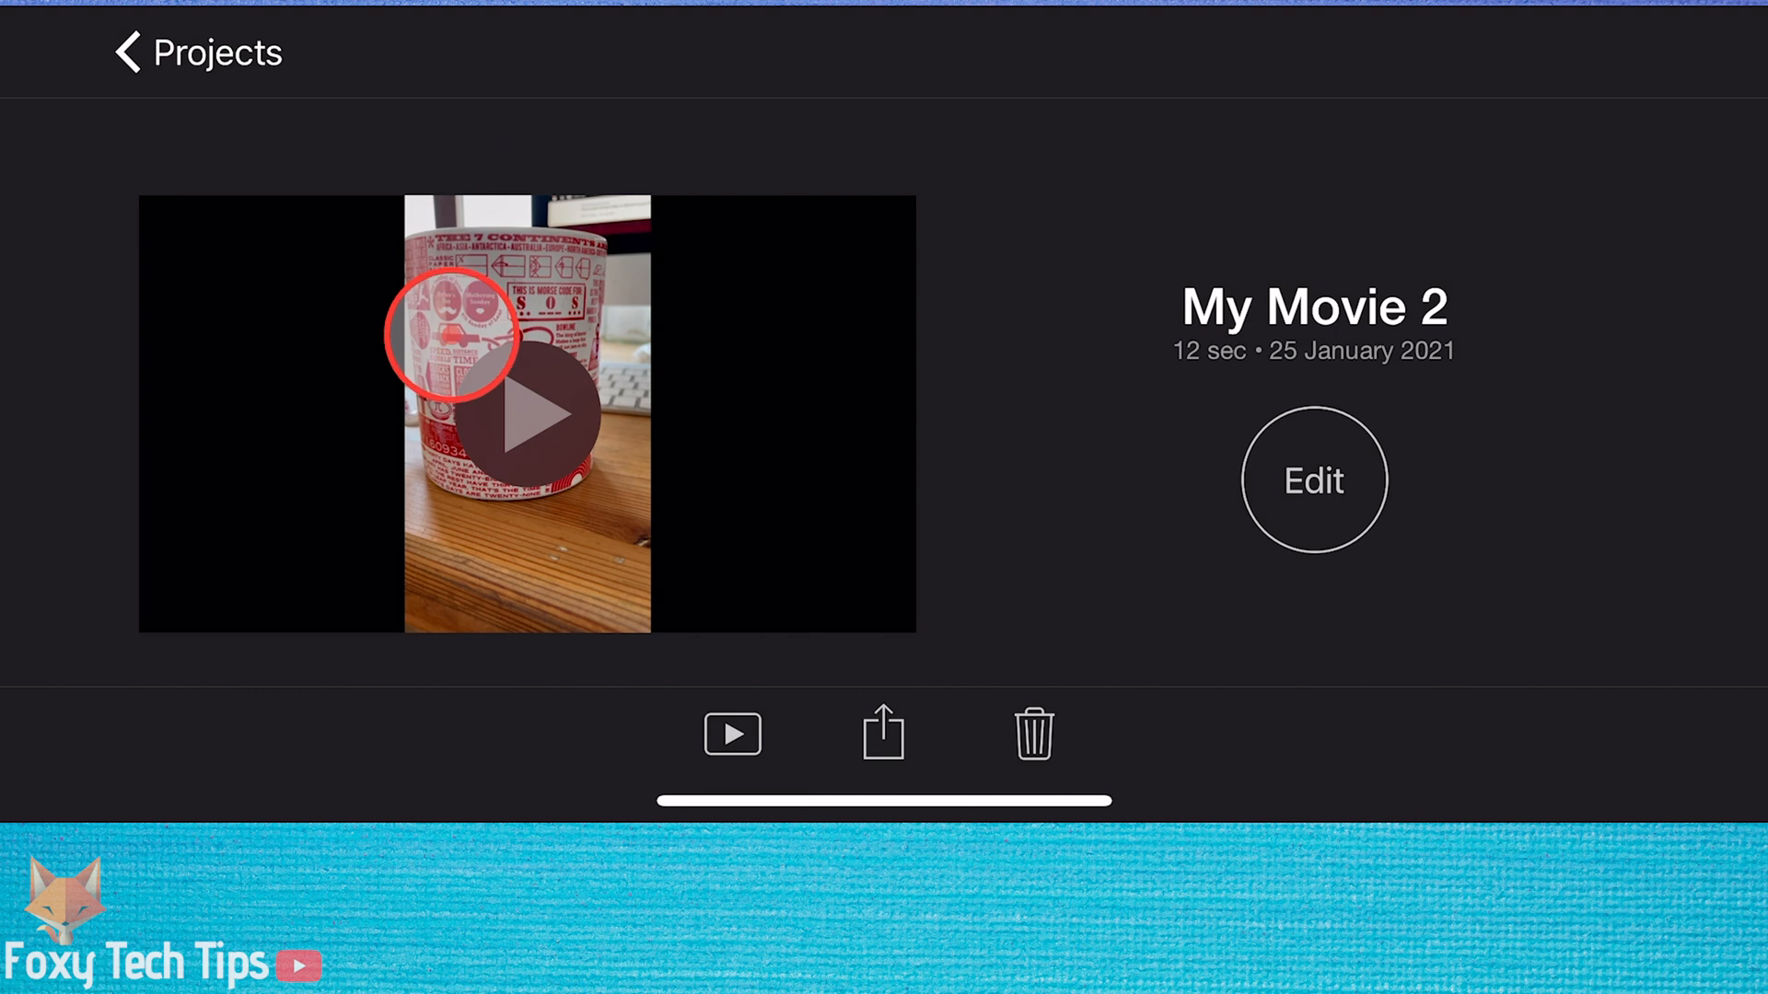
click(882, 734)
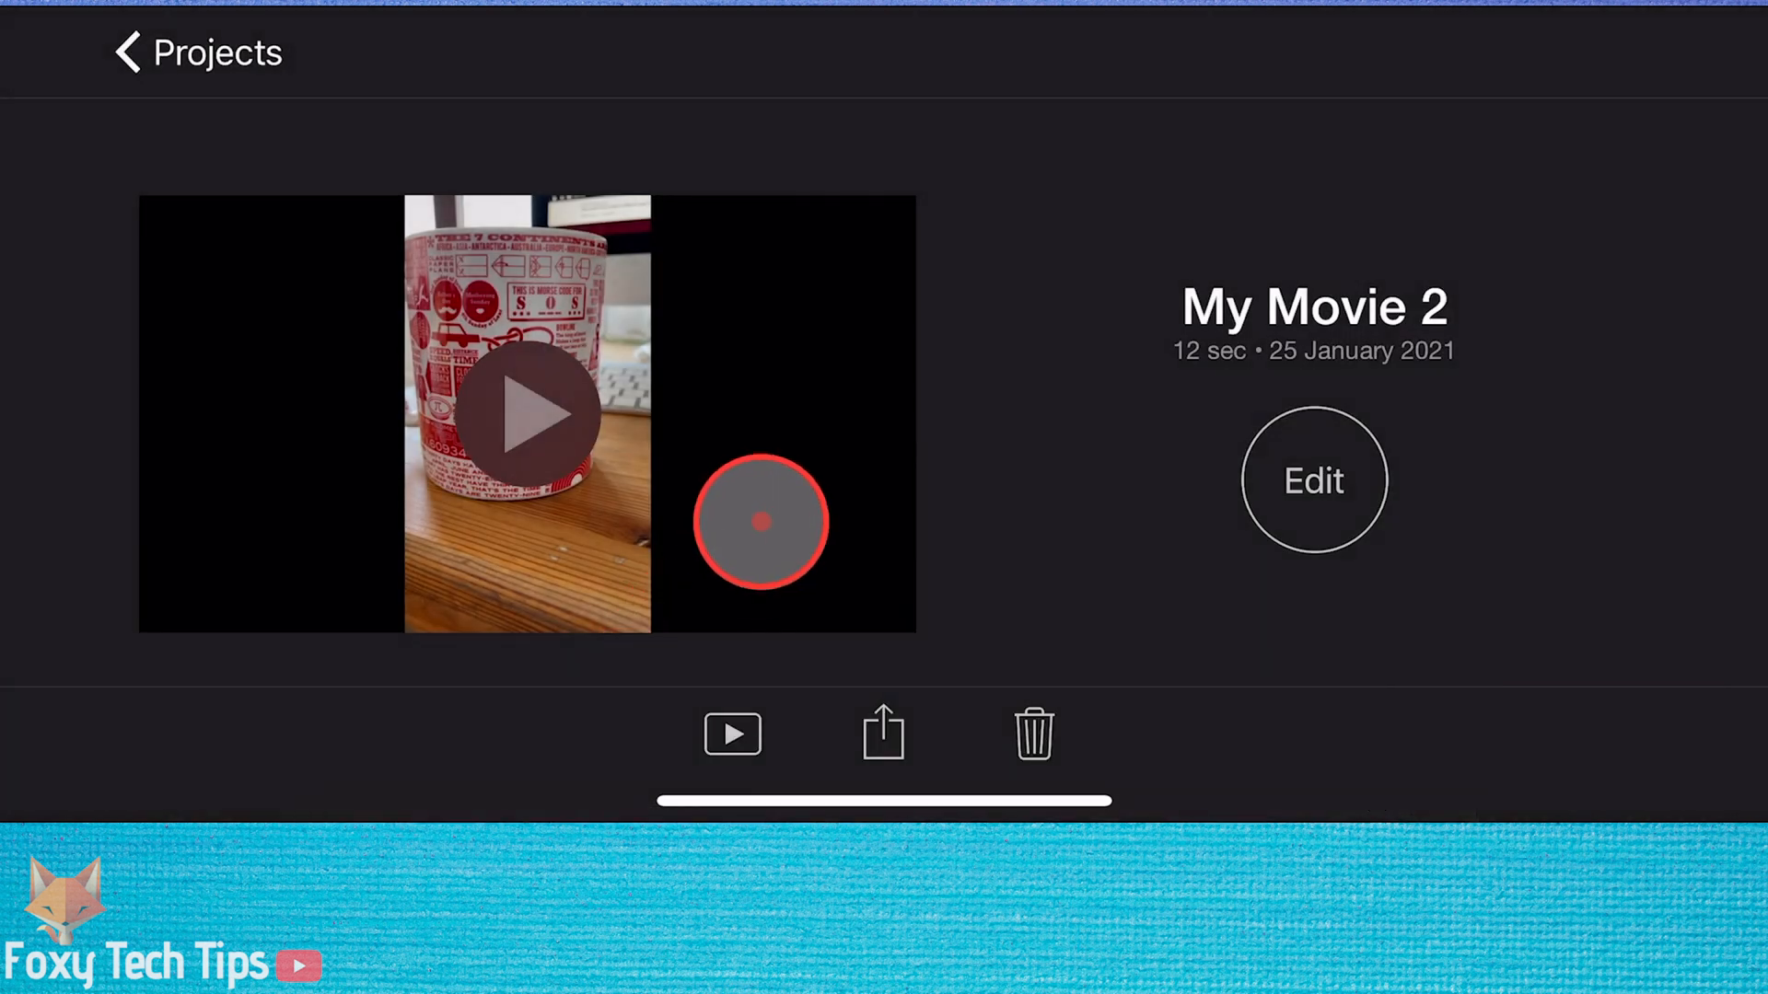
click(882, 735)
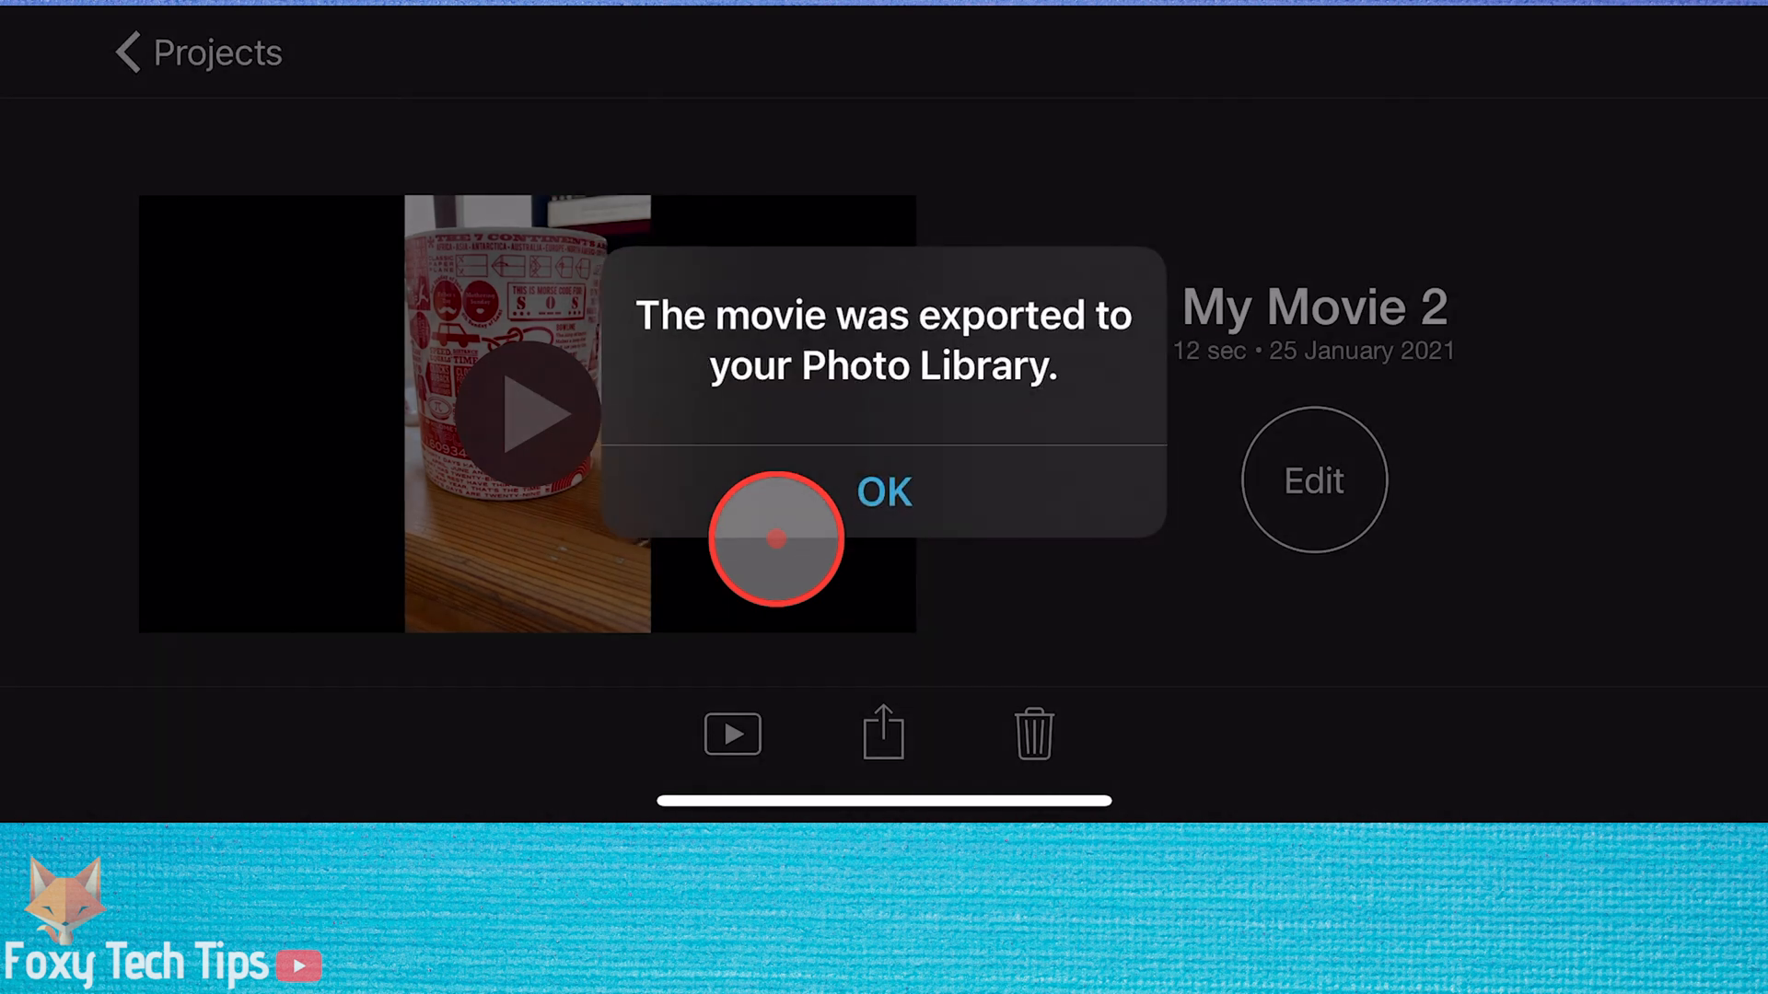
click(882, 494)
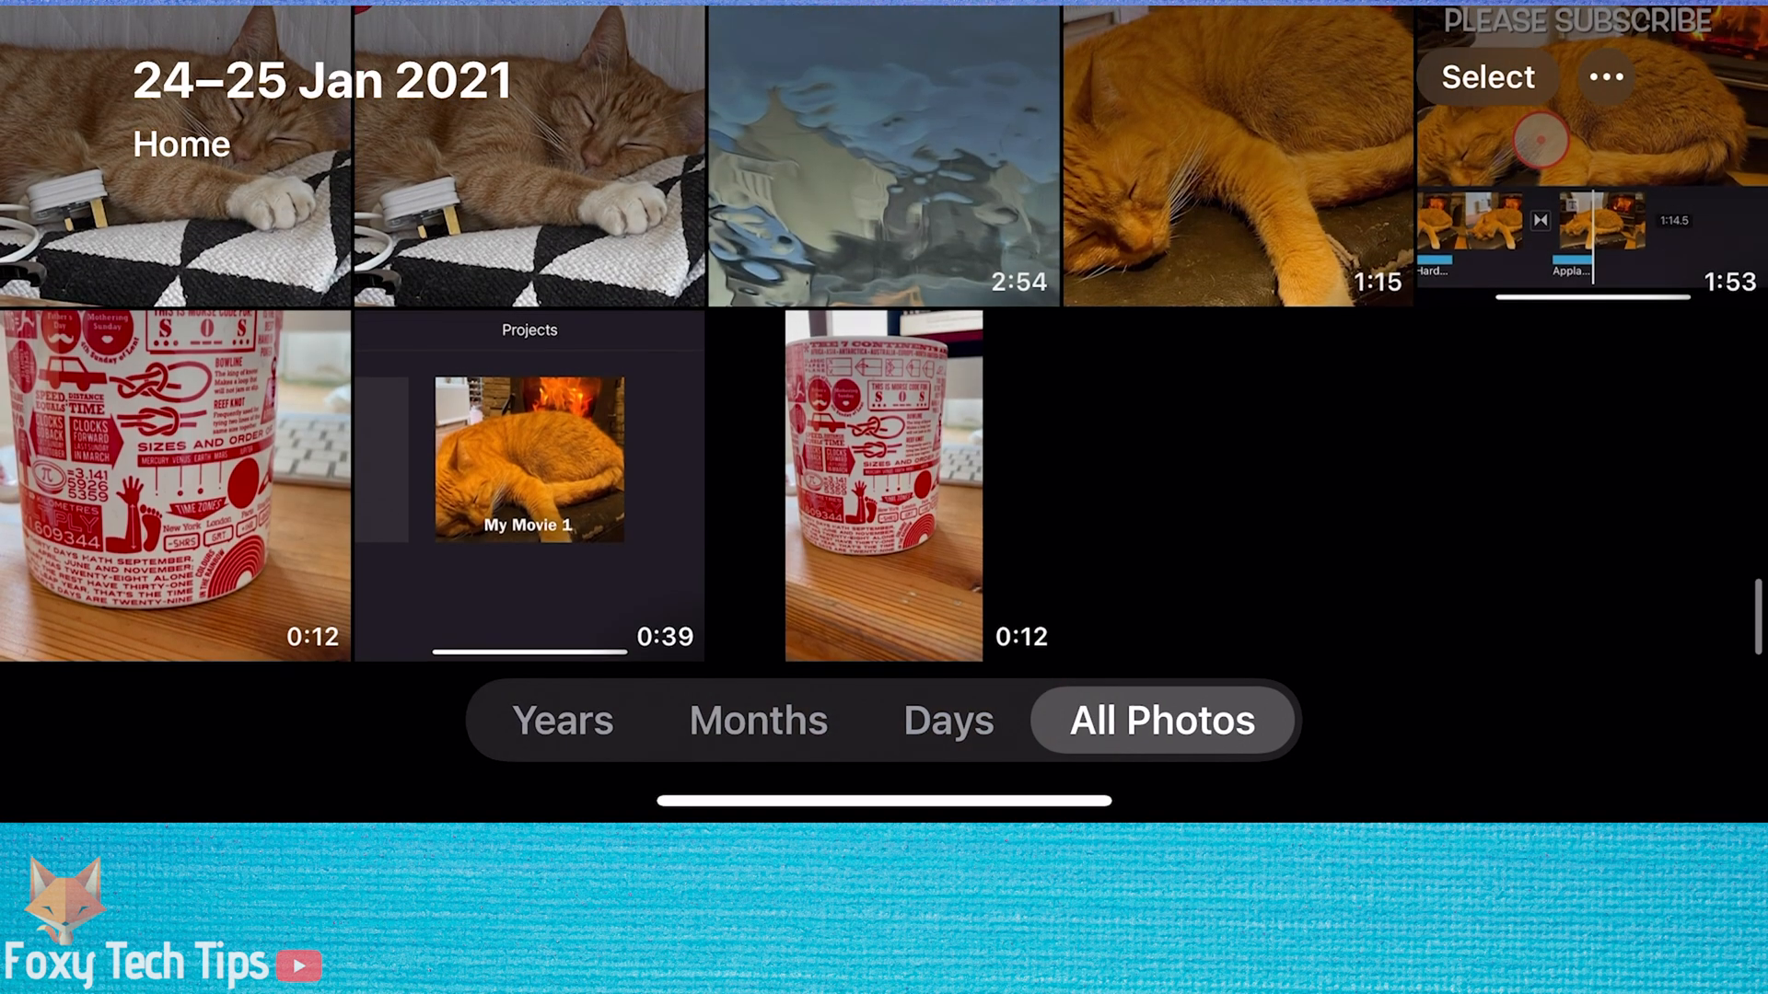
Step: Open the new 0:12 mug video from All Photos in the Photos editor
click(882, 480)
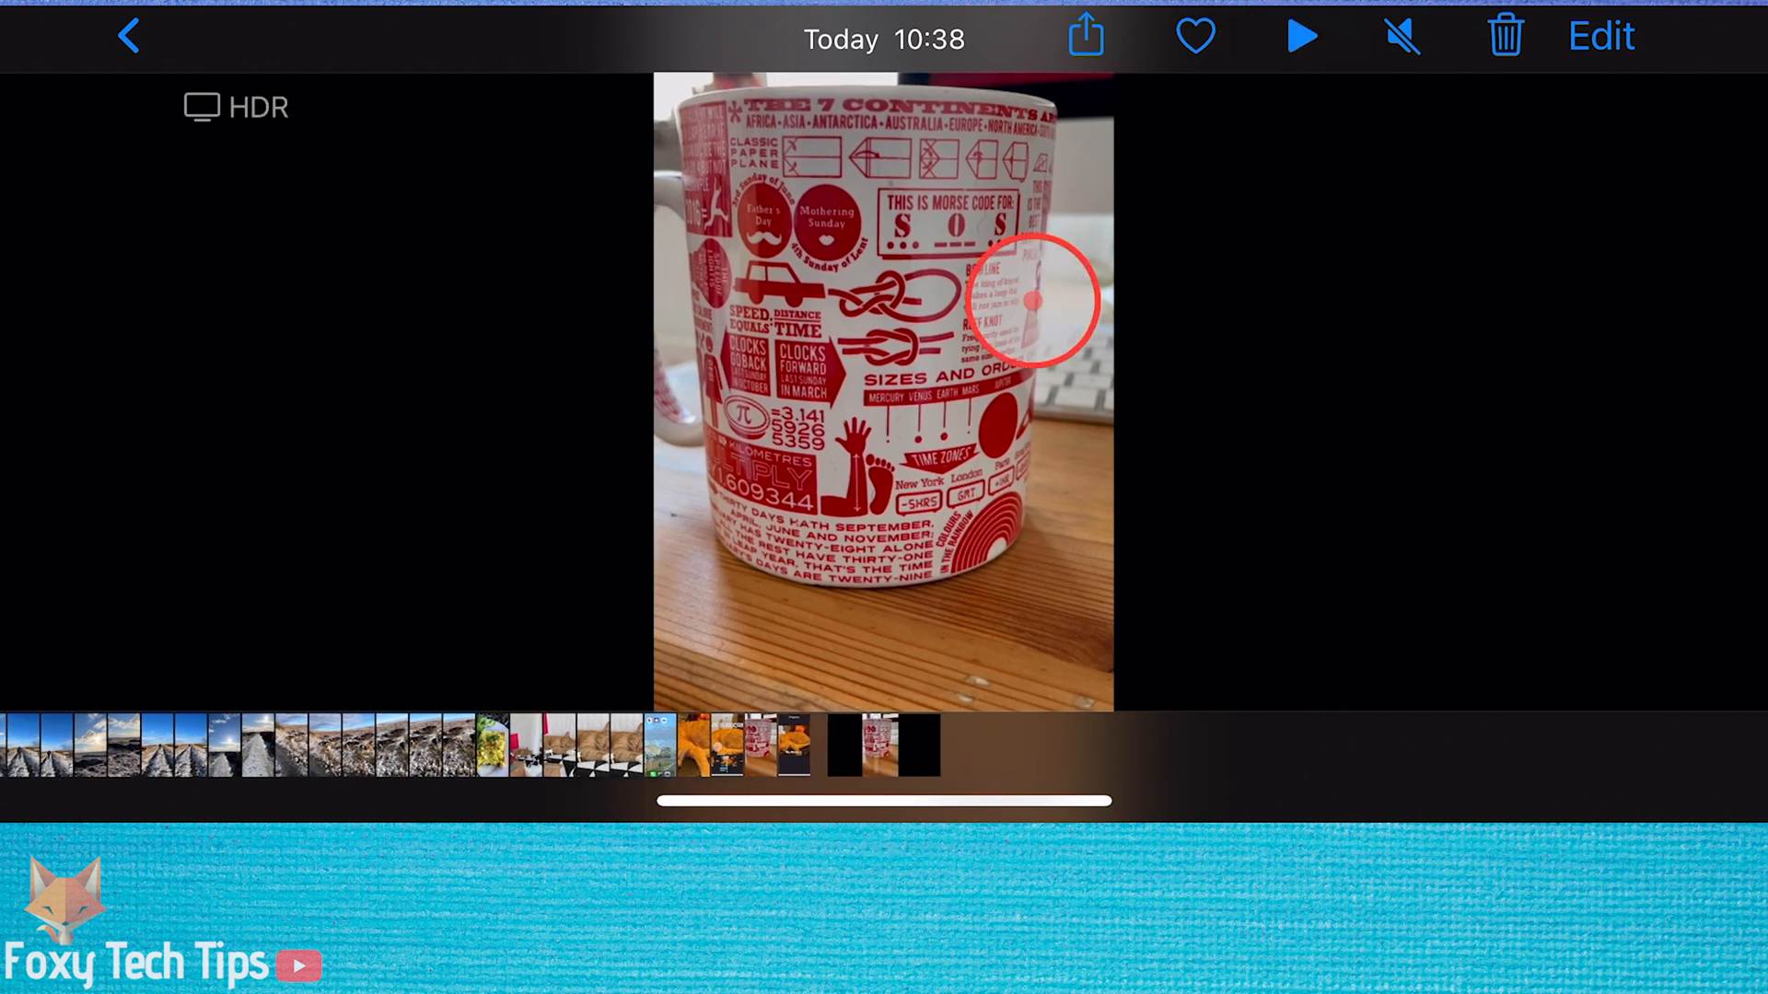
click(1299, 37)
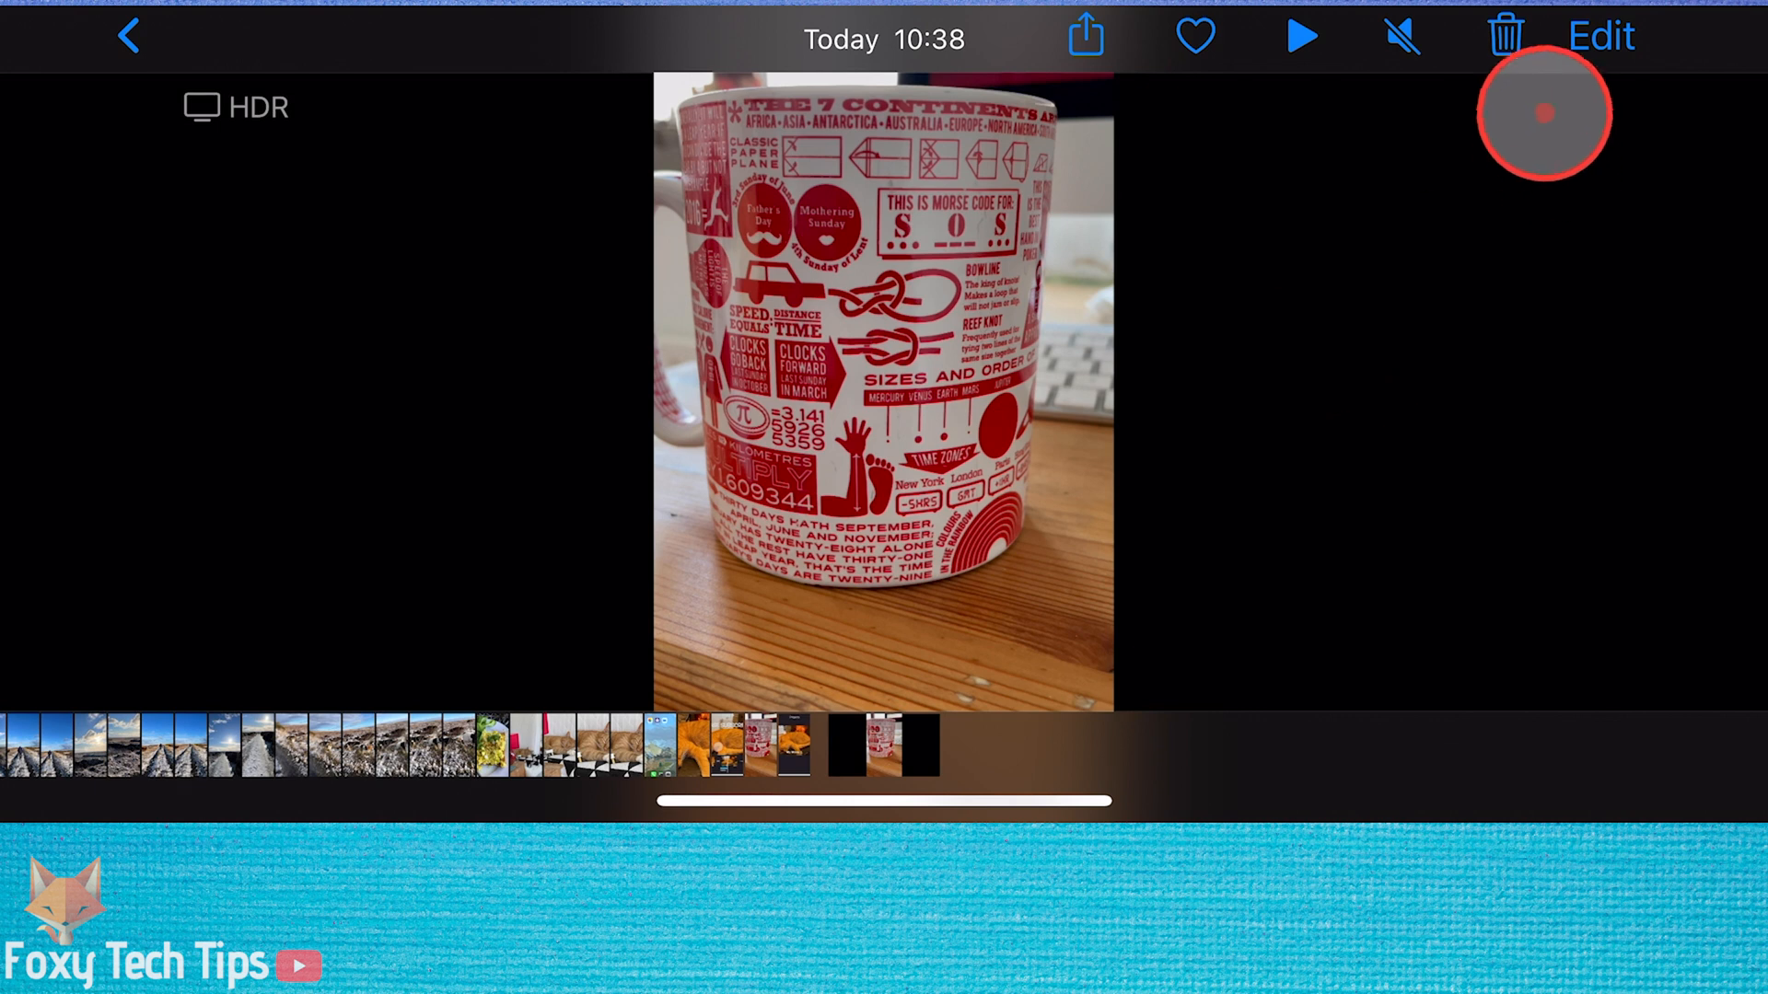
click(1599, 37)
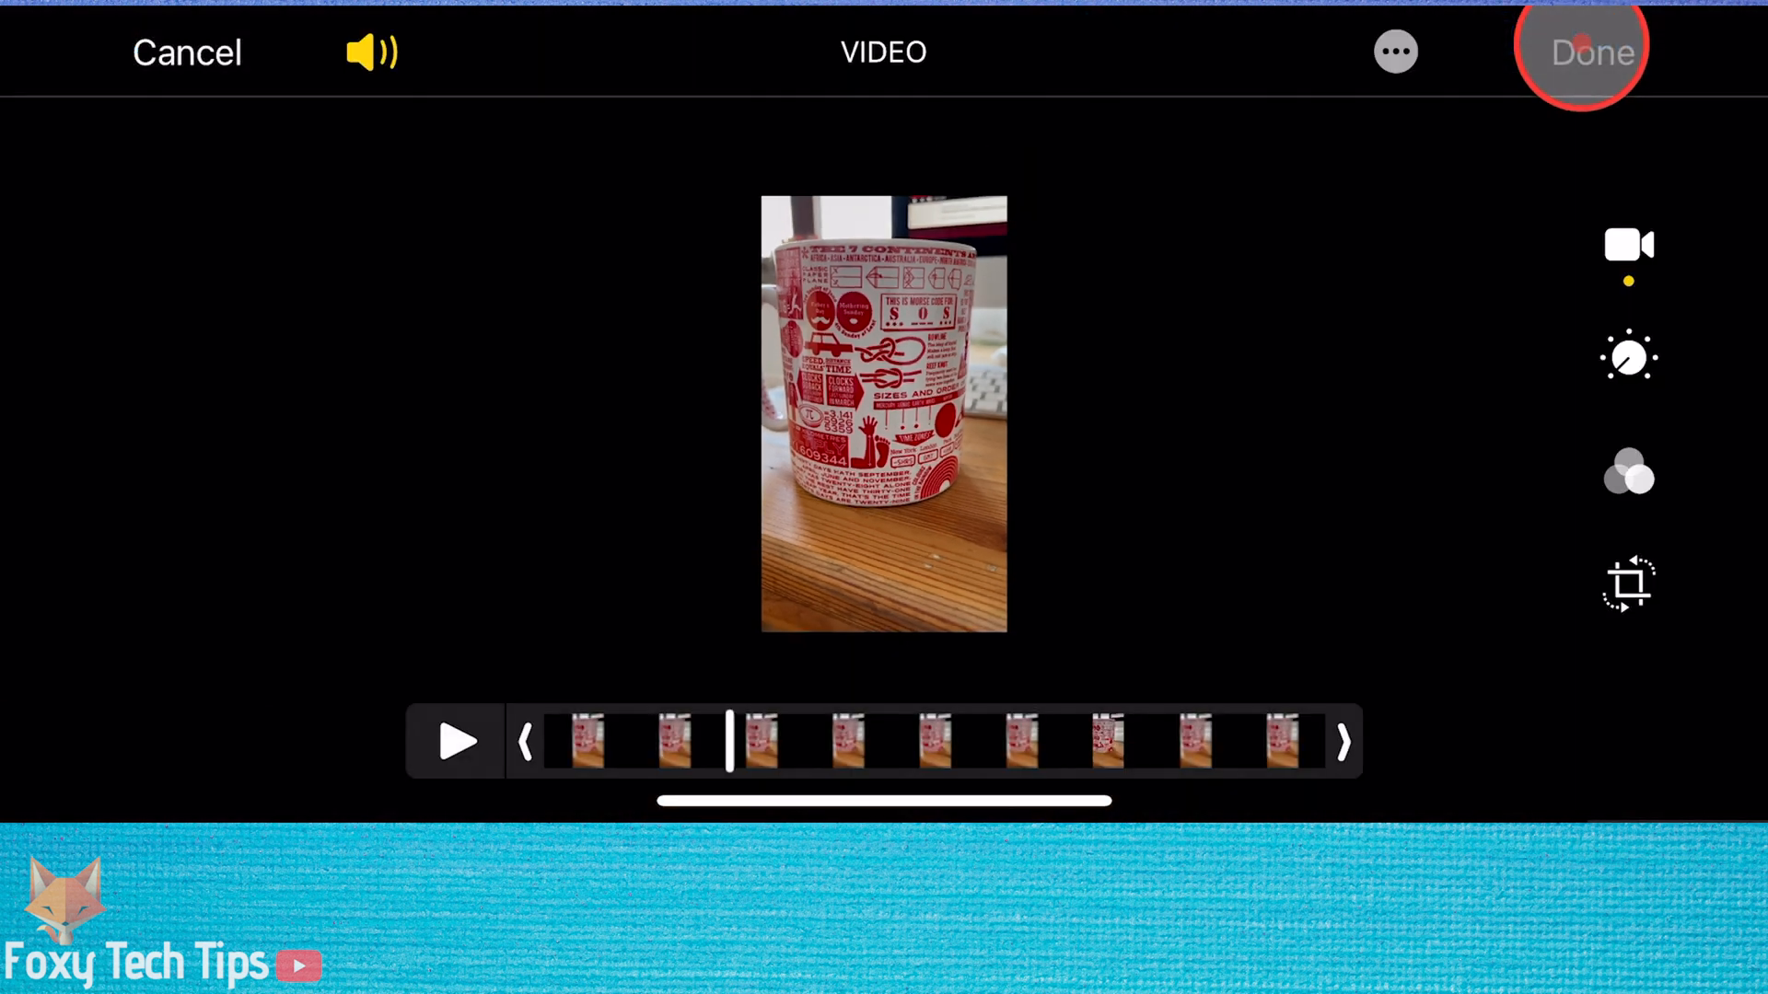
Step: Crop both black side bars out so only the portrait mug picture remains, and save with Done
click(1591, 52)
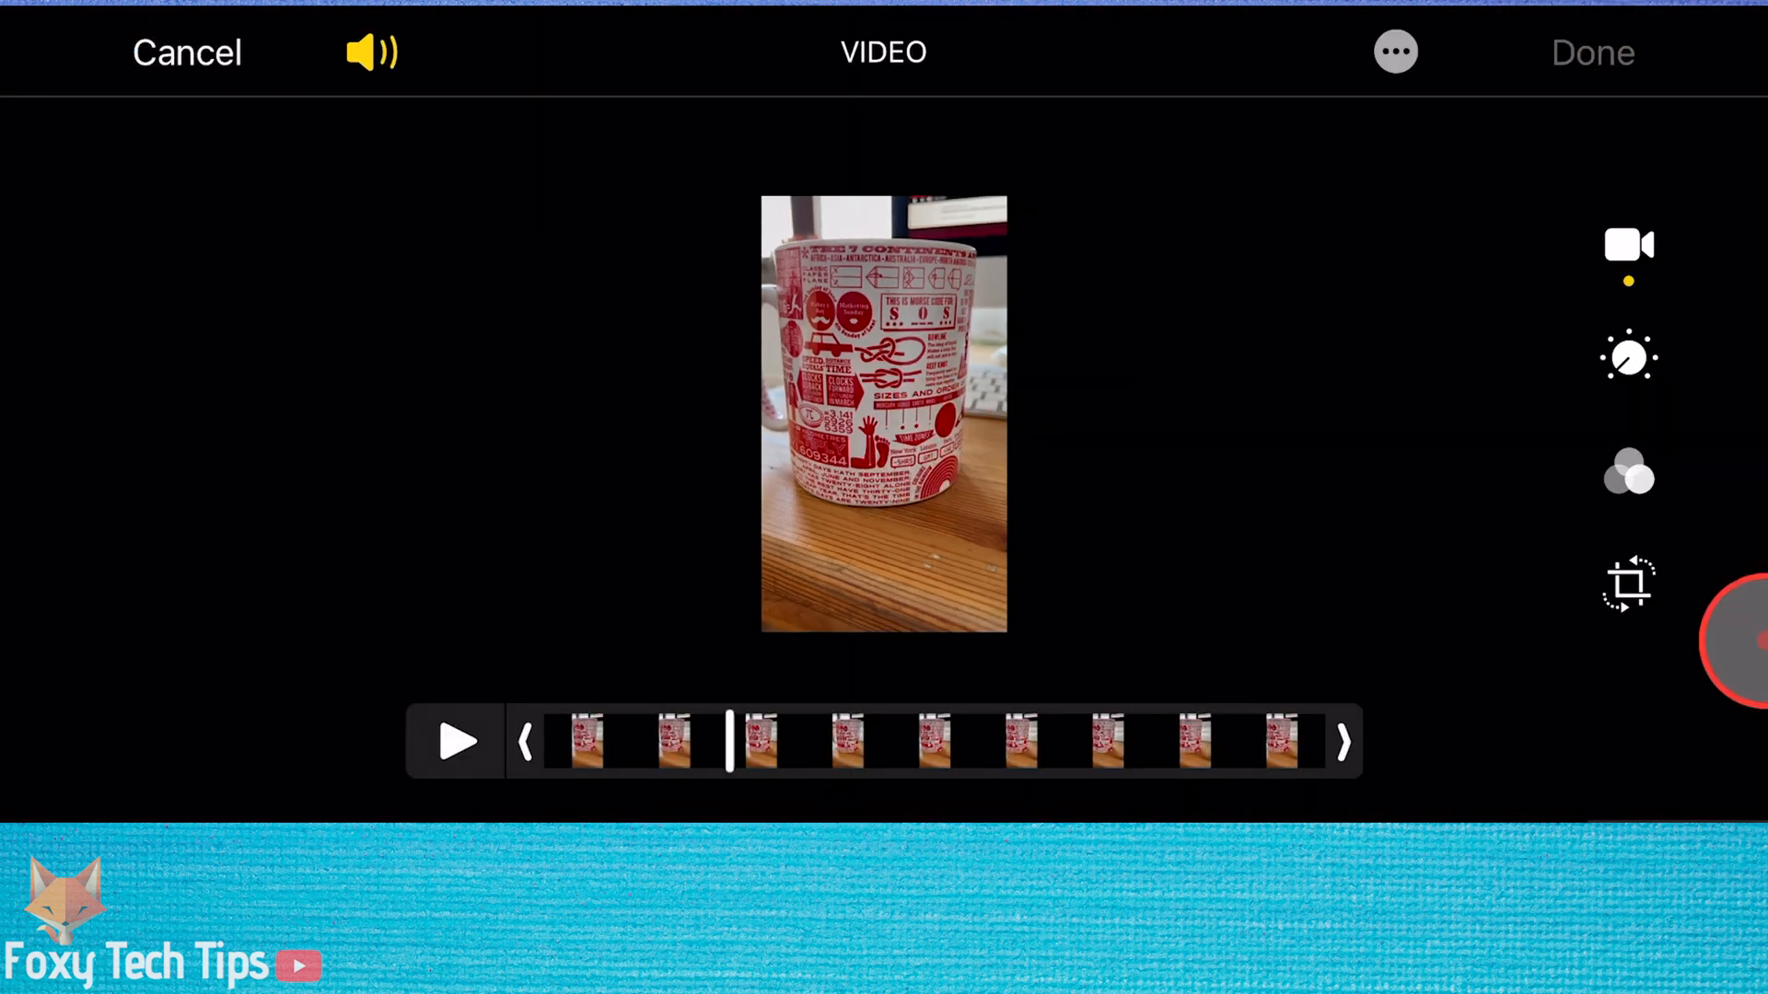
click(1630, 584)
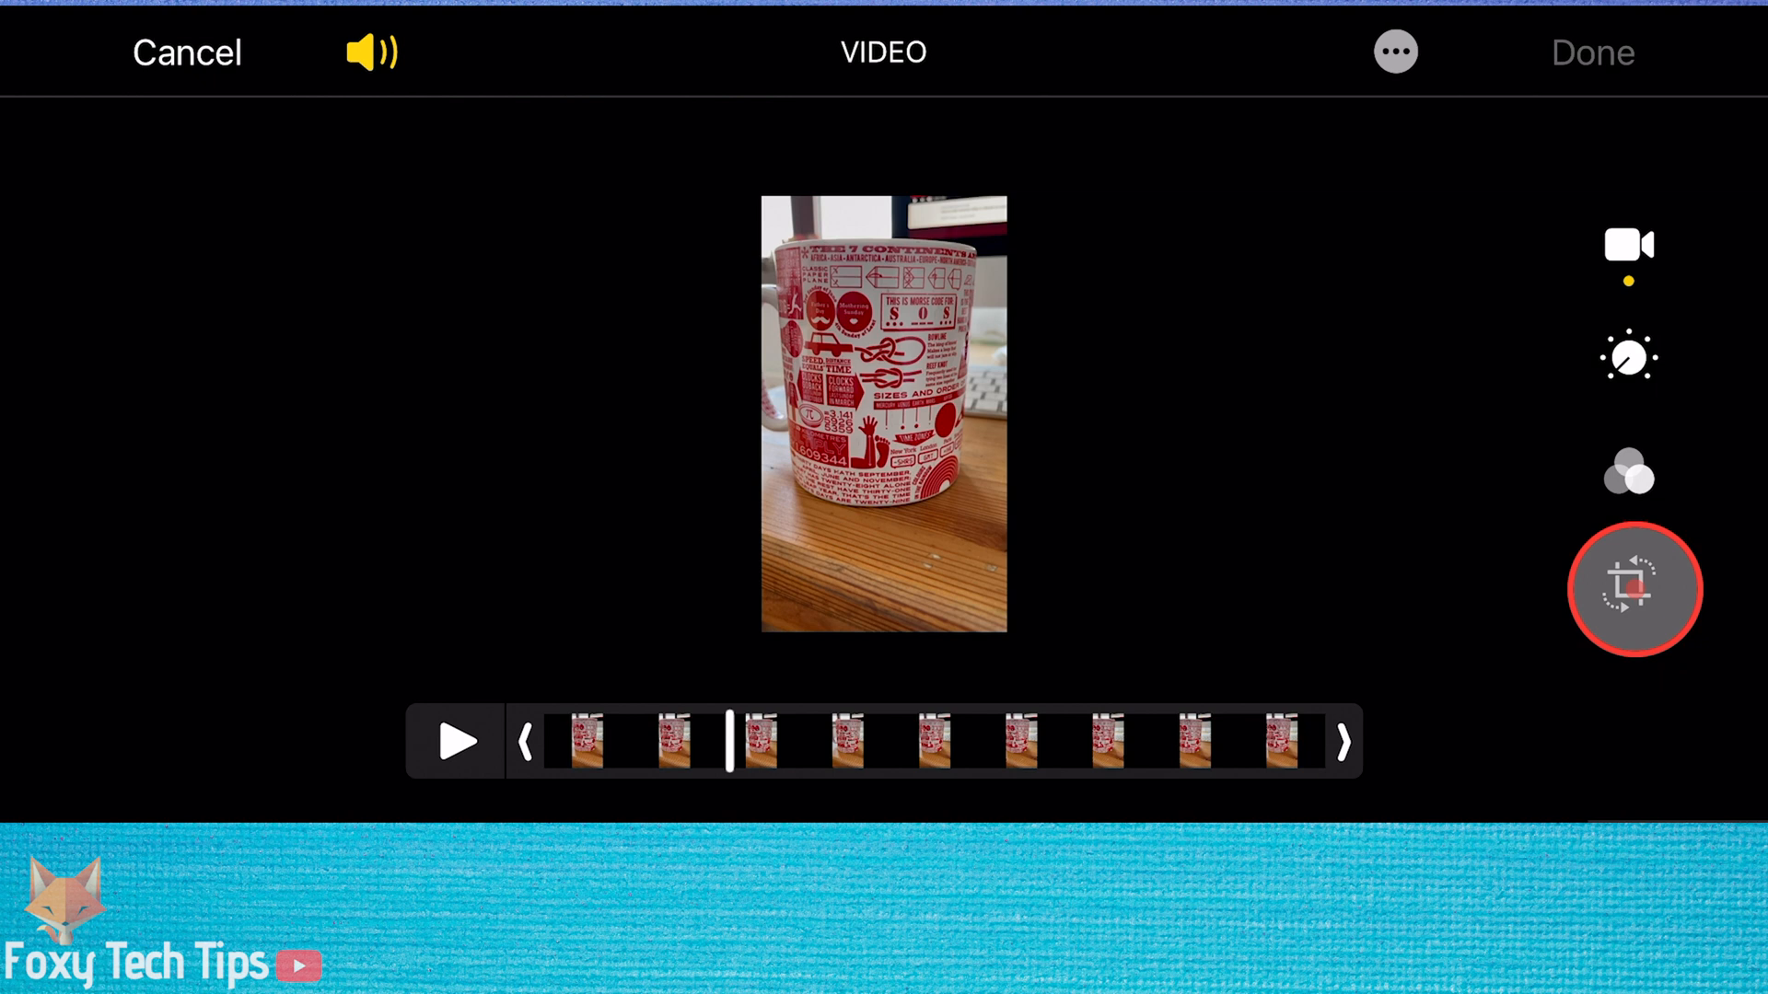
click(1634, 589)
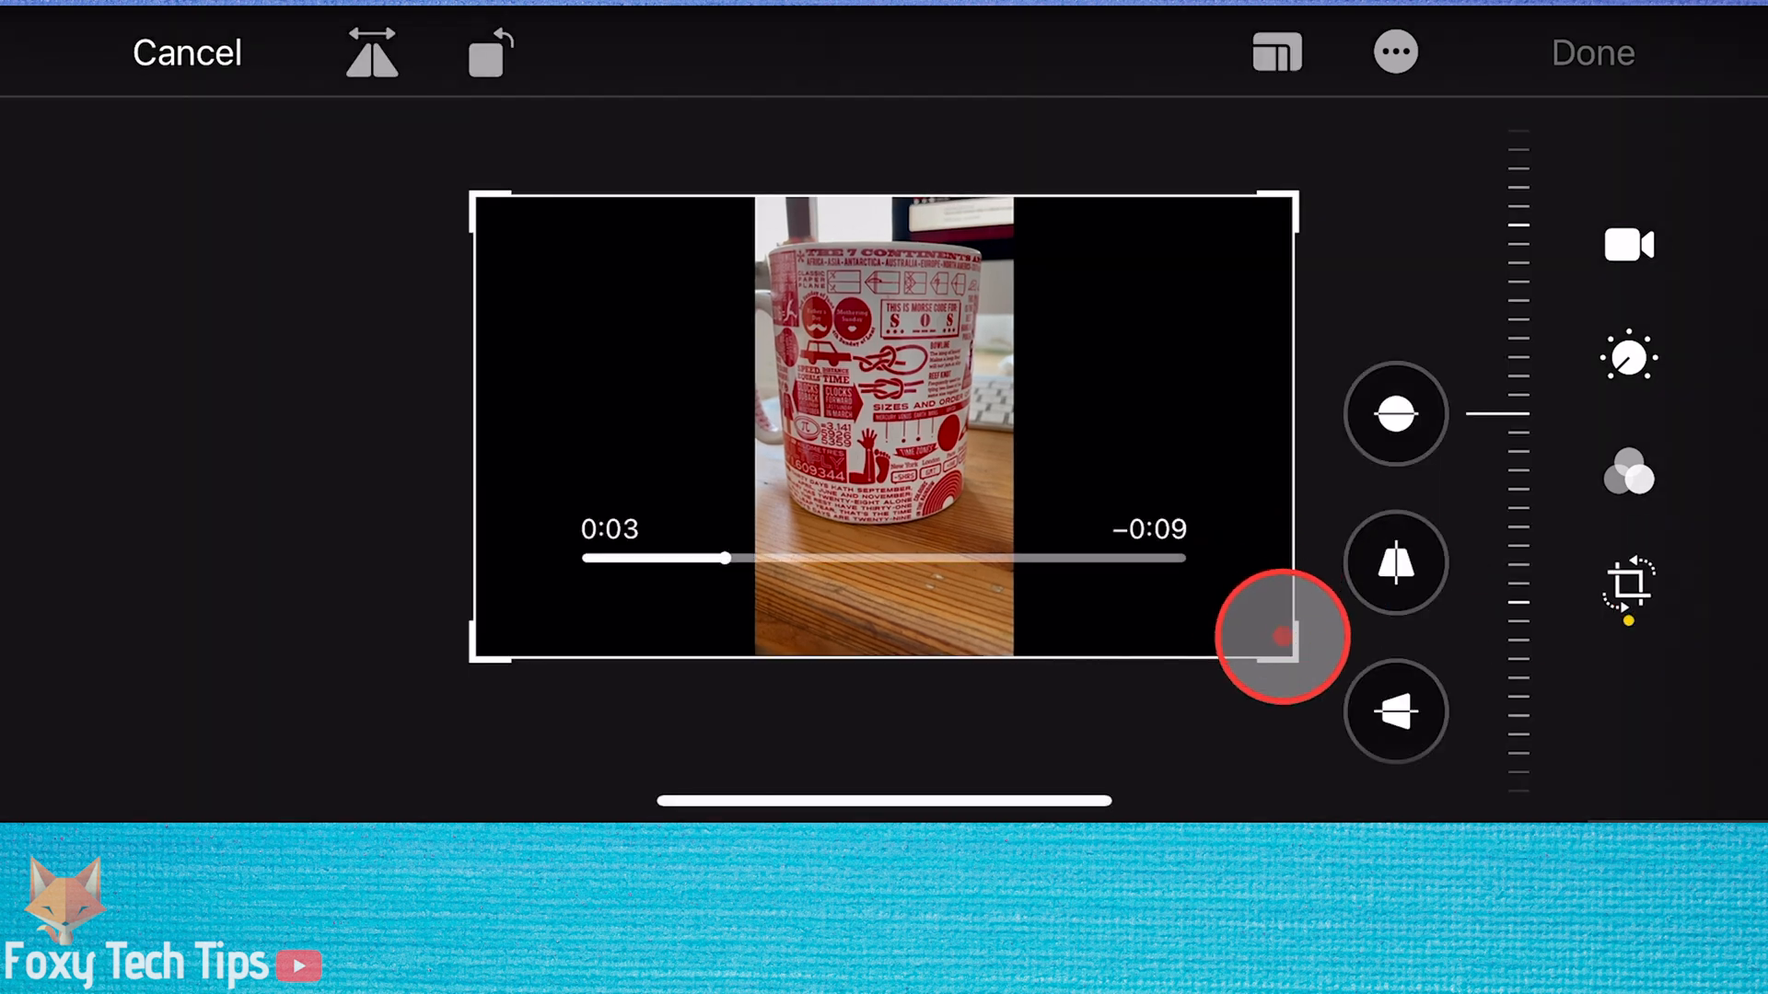
drag(1281, 637, 1043, 654)
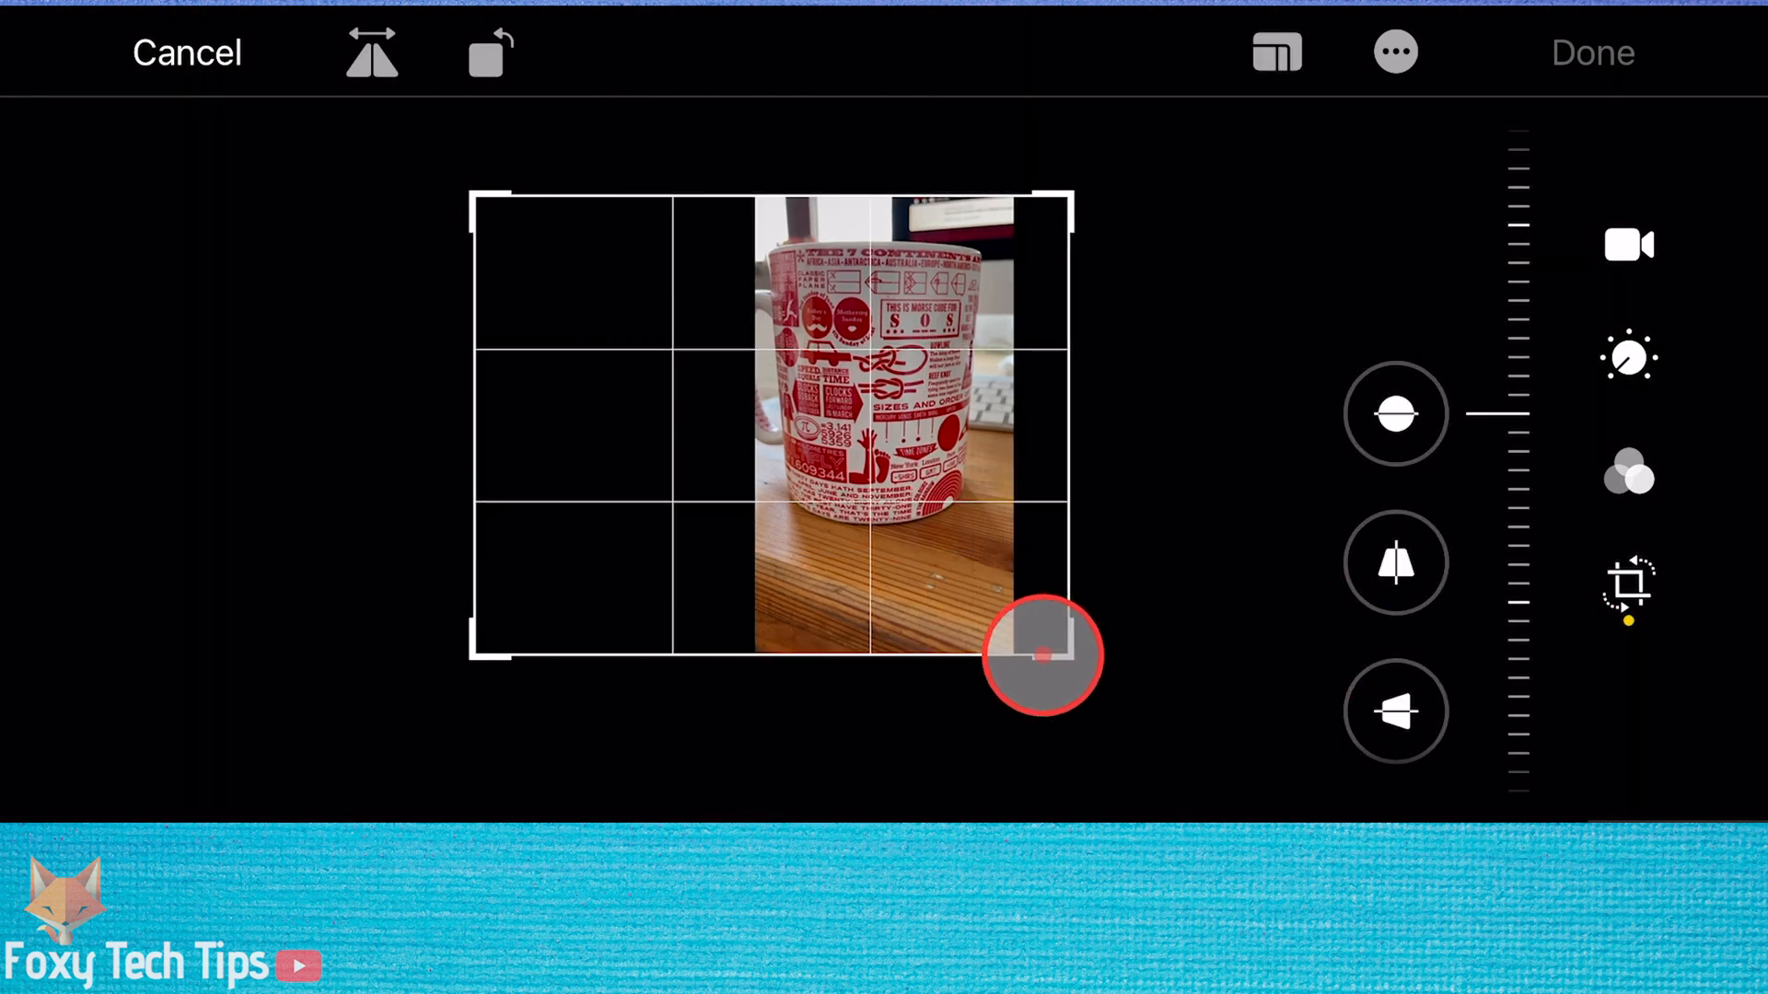
drag(1042, 656, 991, 661)
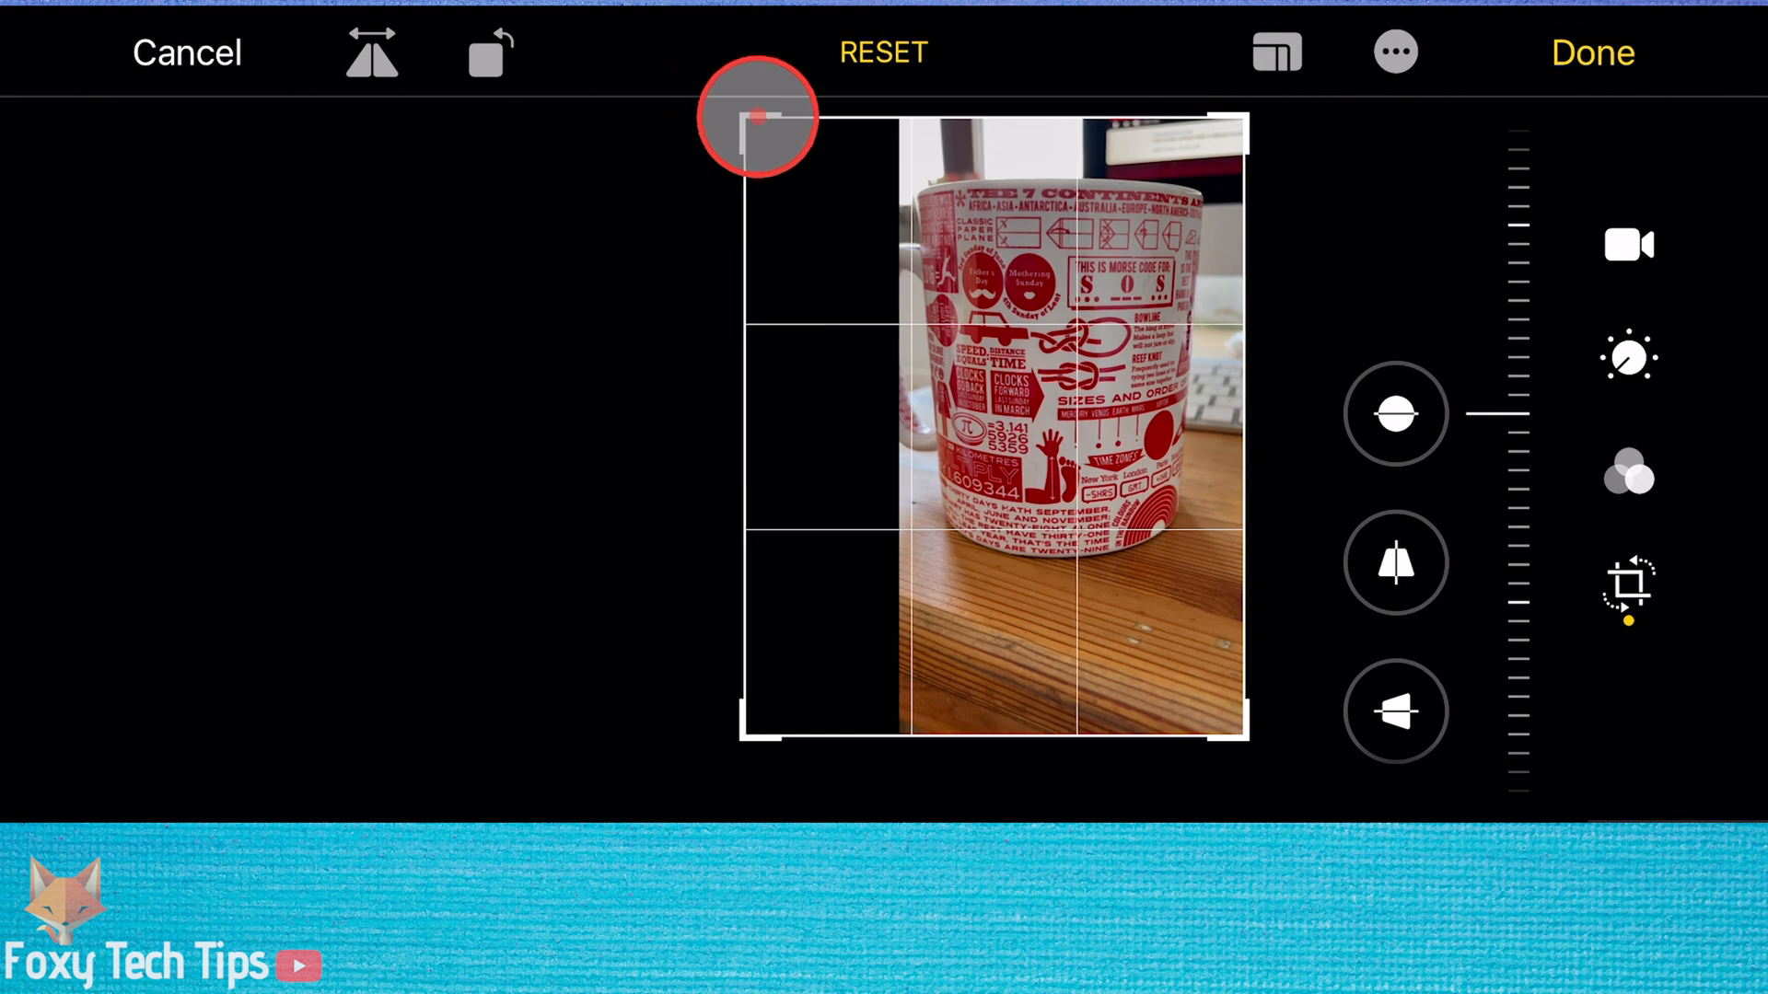
drag(761, 118, 908, 107)
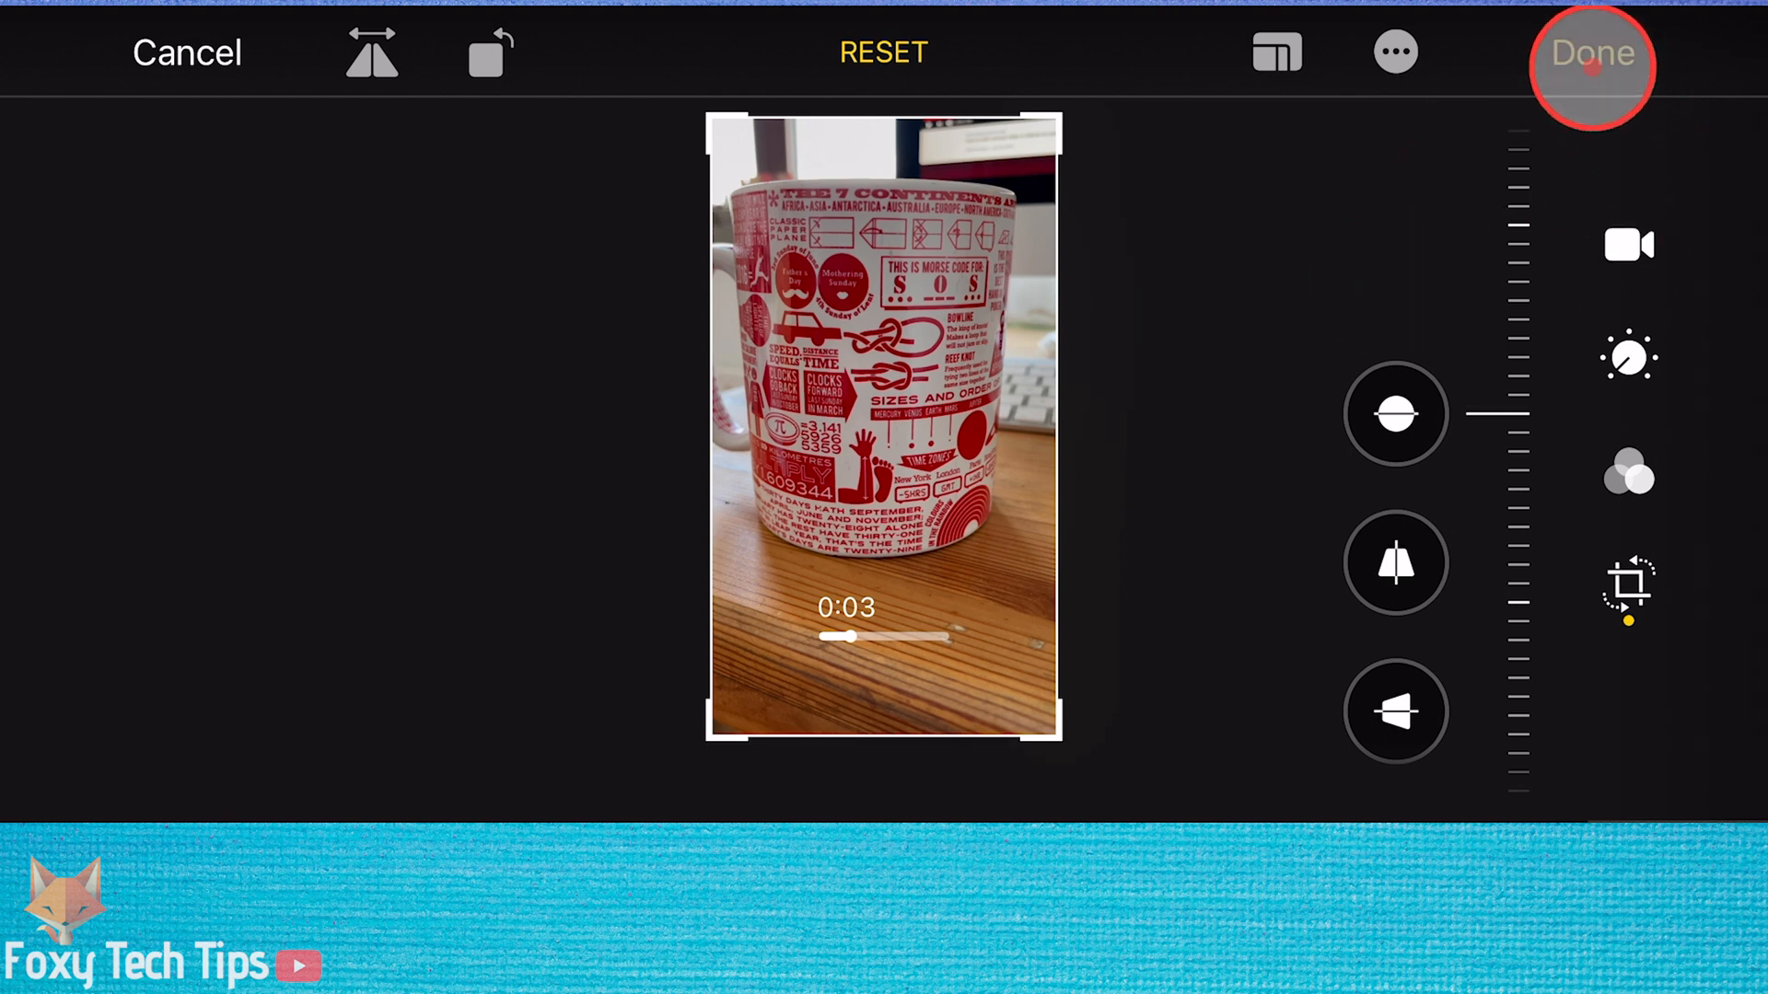
click(1591, 67)
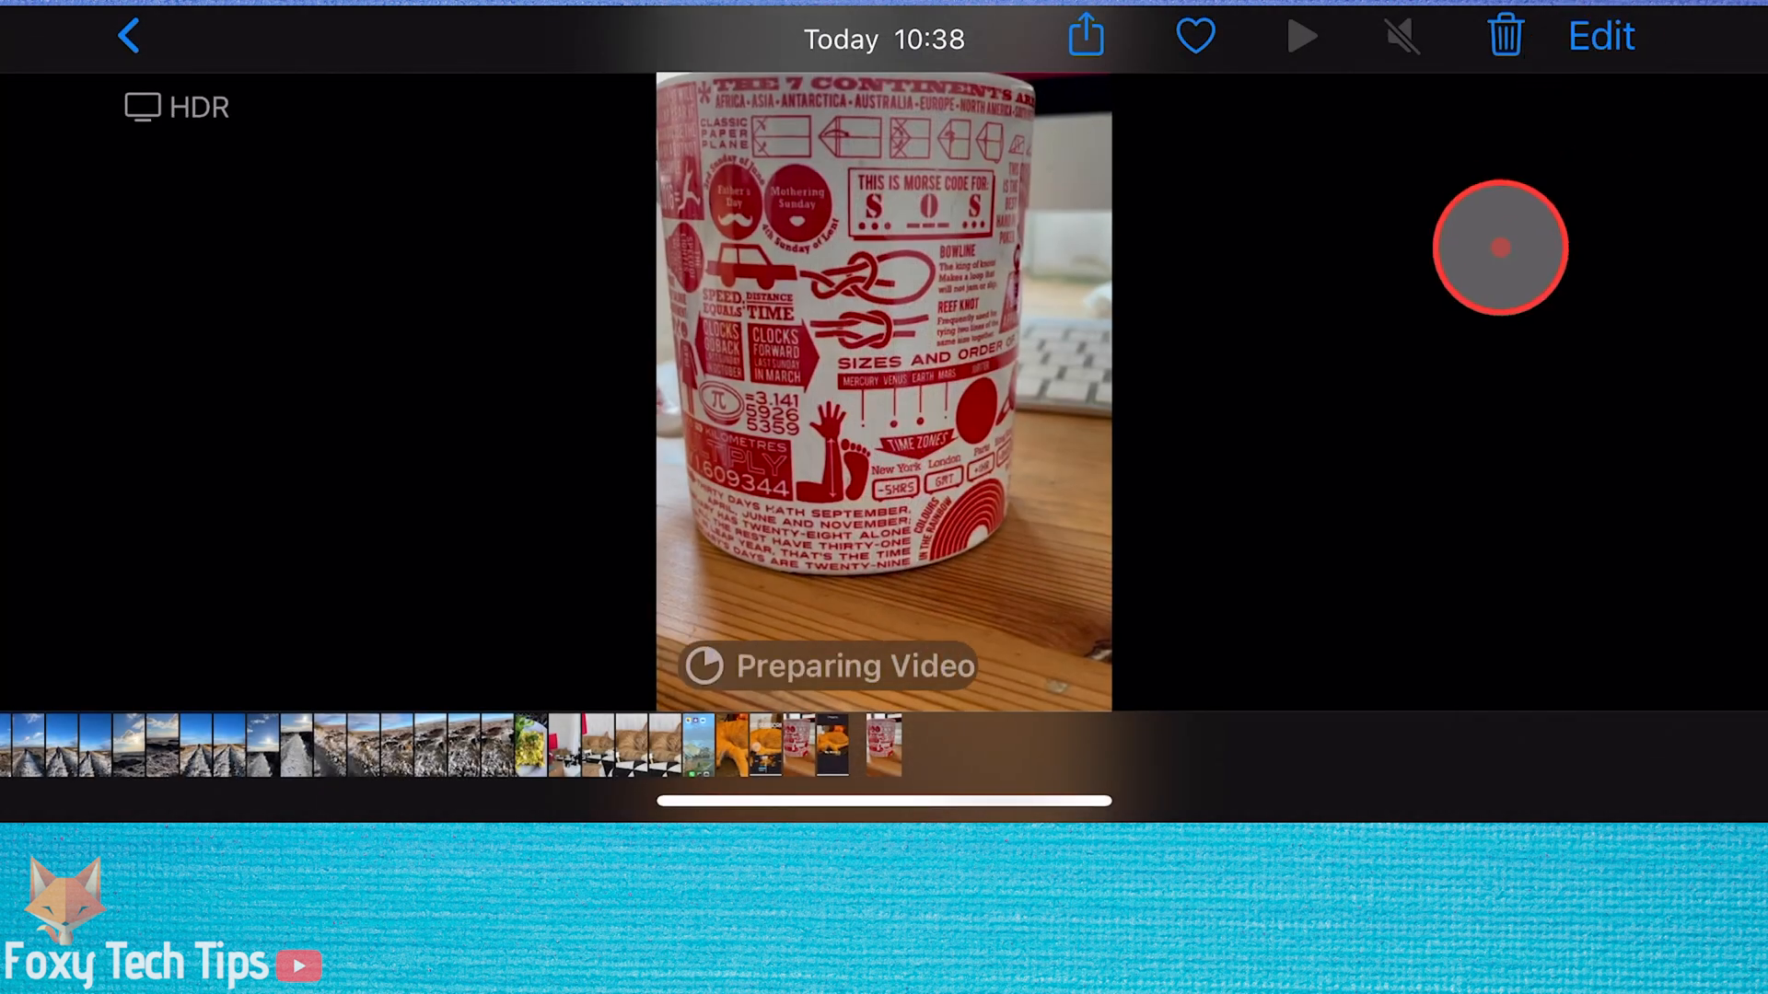